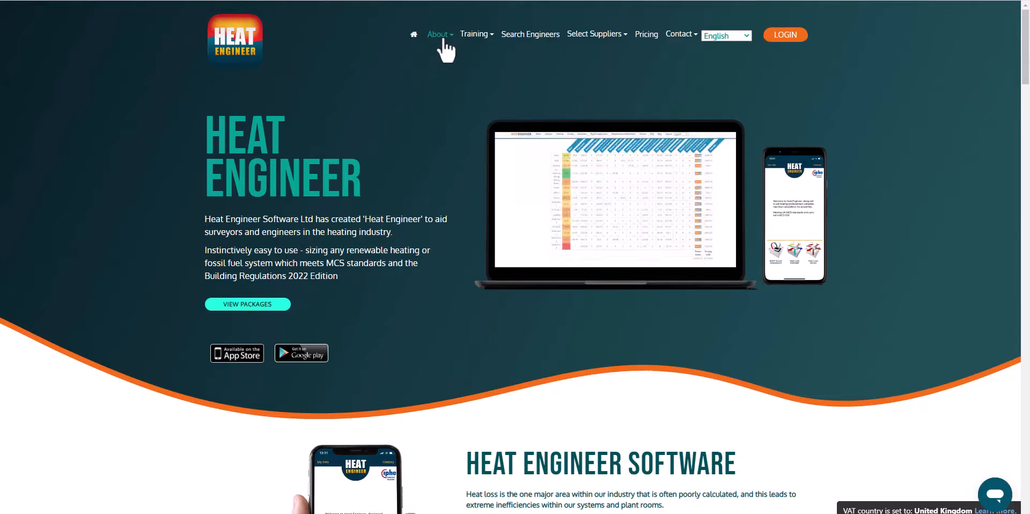
Scroll the homepage past About Us and Associates to the Free Online Heat Loss Estimator
{"action": "left_click", "coordinate": [437, 34]}
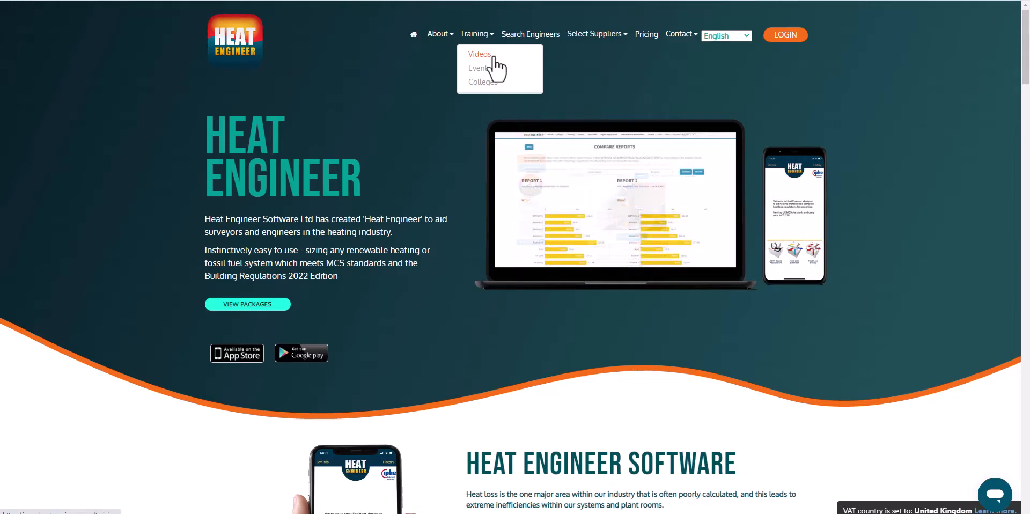
{"action": "mouse_move", "coordinate": [489, 80]}
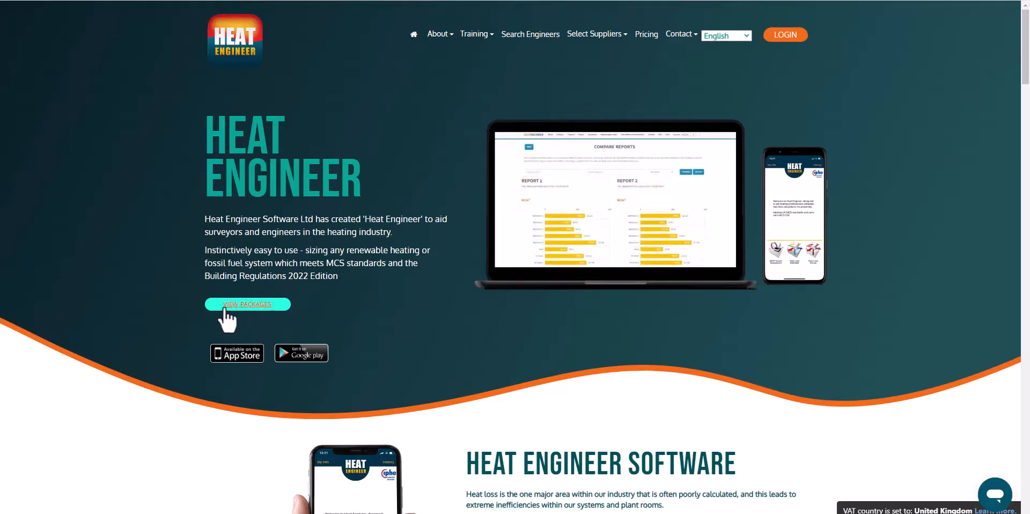
{"action": "mouse_move", "coordinate": [143, 261]}
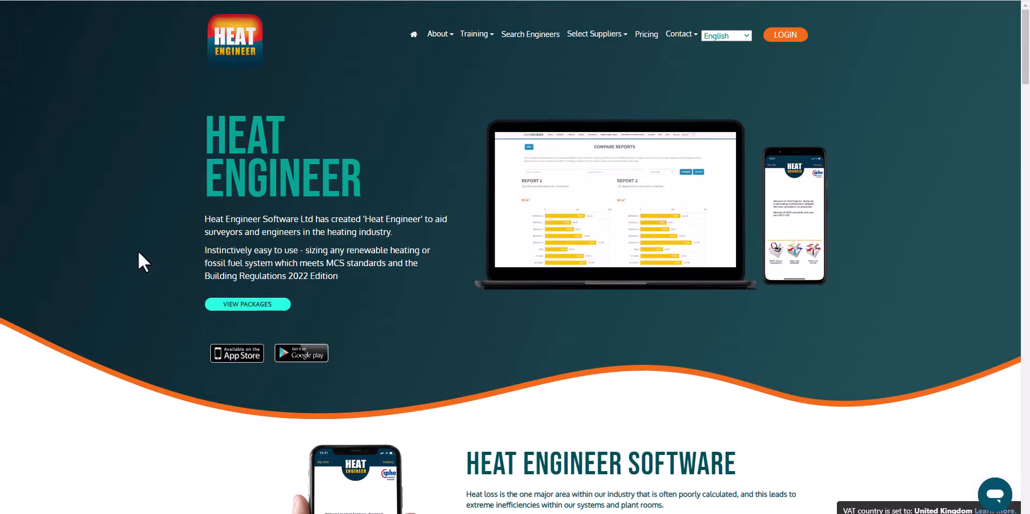
{"action": "scroll", "scroll_direction": "down", "scroll_amount": 3}
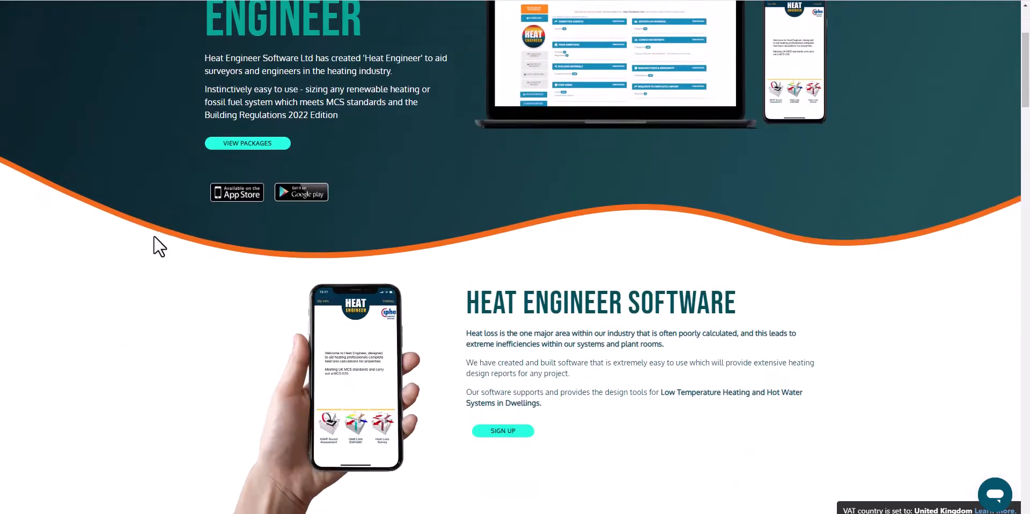
{"action": "scroll", "scroll_direction": "down", "scroll_amount": 3}
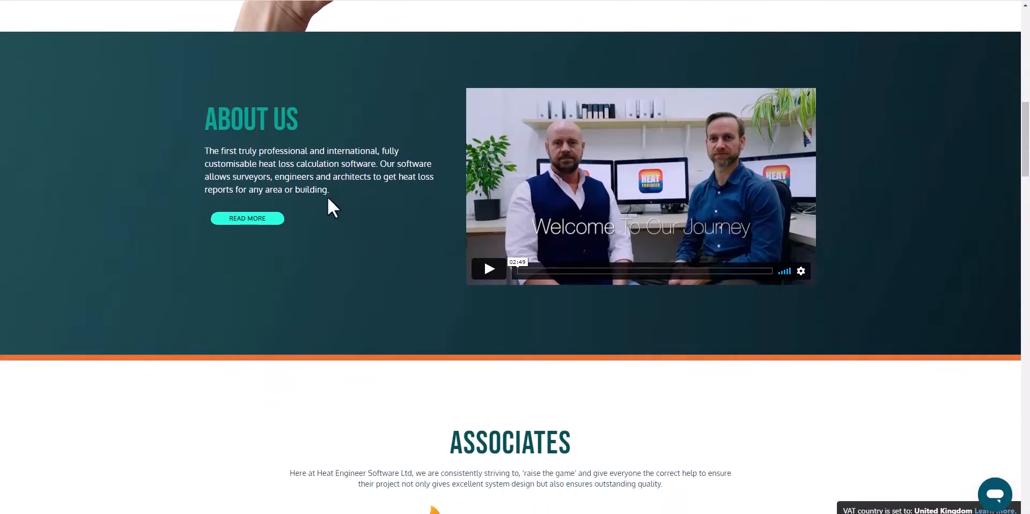
{"action": "scroll", "scroll_direction": "down", "scroll_amount": 3}
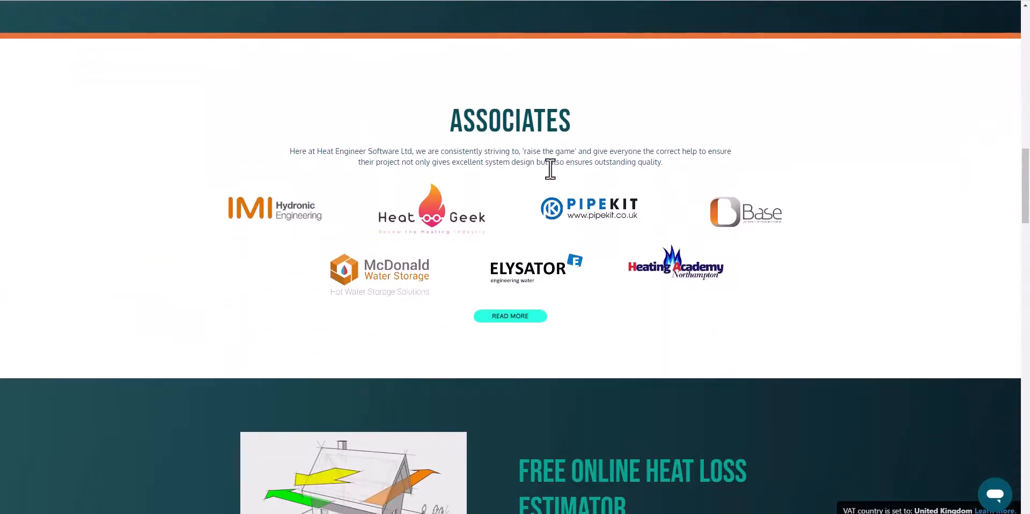
{"action": "scroll", "scroll_direction": "down", "scroll_amount": 3}
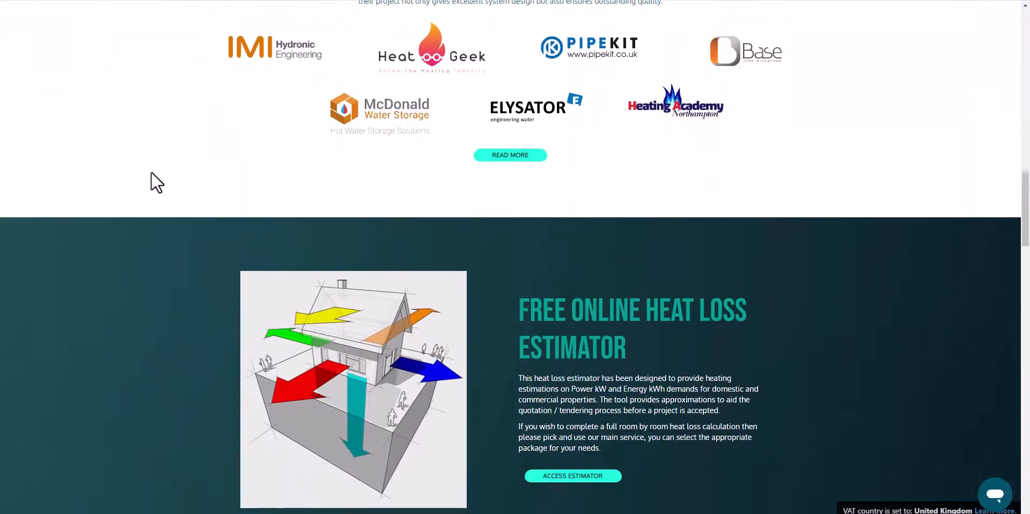
{"action": "scroll", "scroll_direction": "down", "scroll_amount": 3}
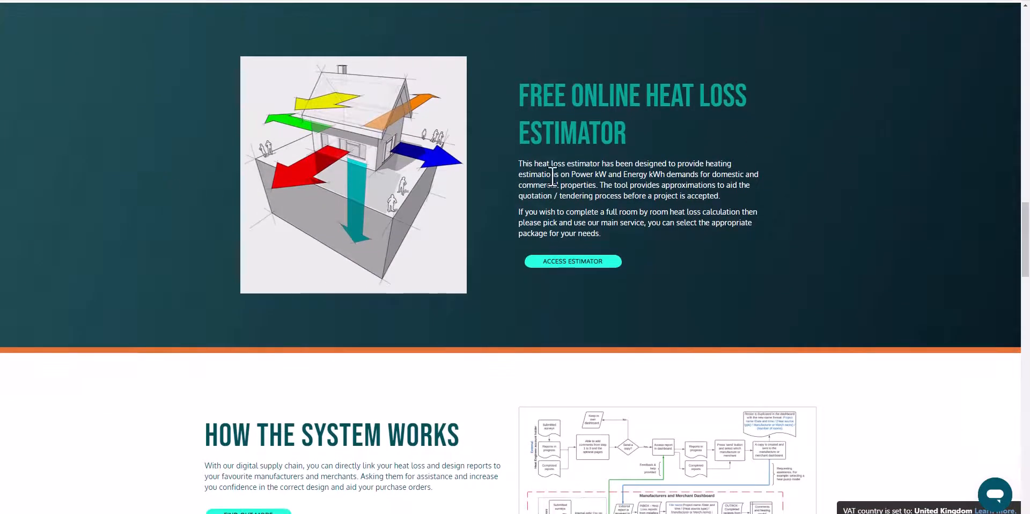
{"action": "mouse_move", "coordinate": [668, 258]}
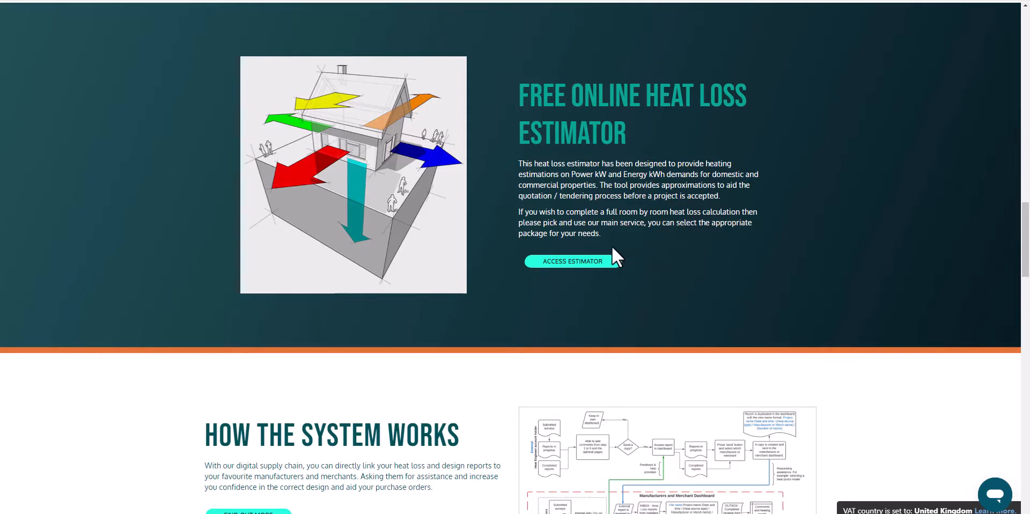
{"action": "mouse_move", "coordinate": [651, 269]}
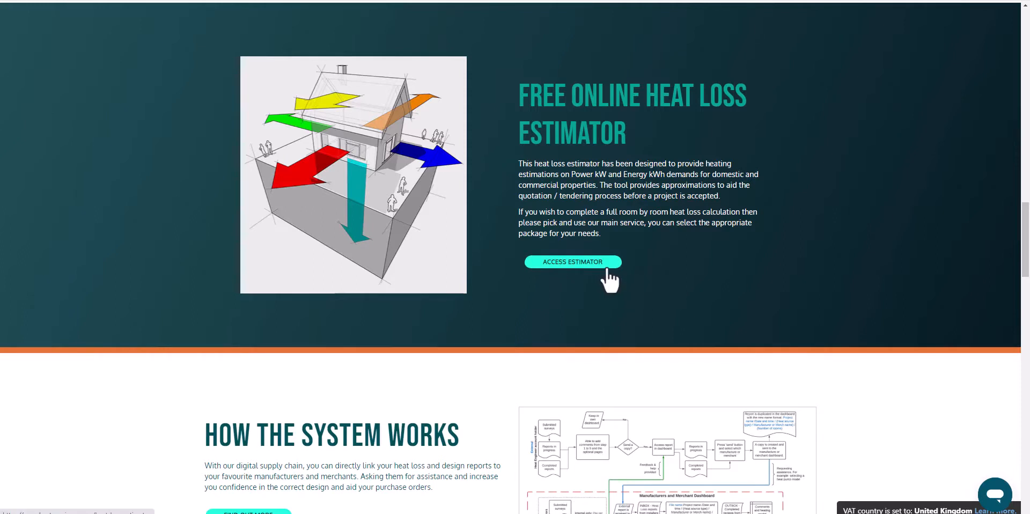
{"action": "mouse_move", "coordinate": [646, 267]}
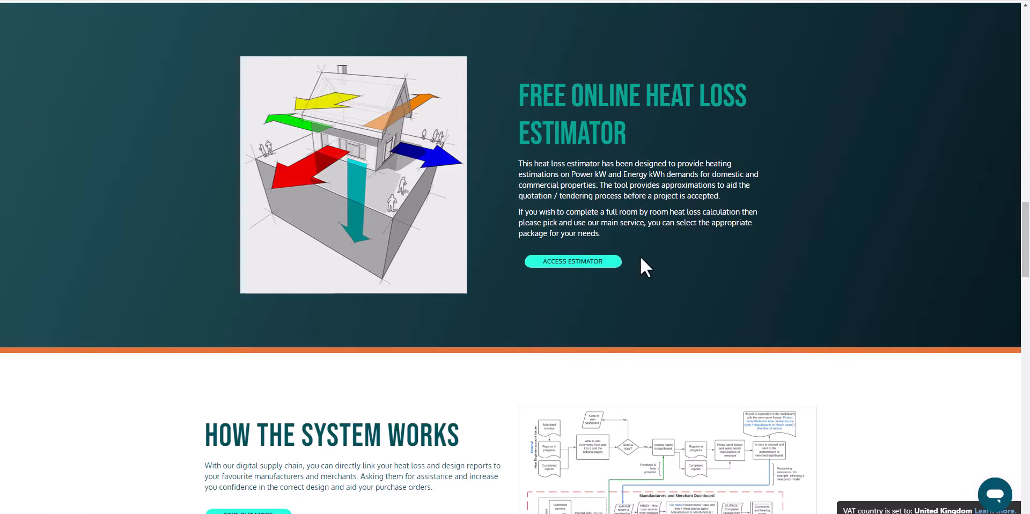
{"action": "mouse_move", "coordinate": [659, 270]}
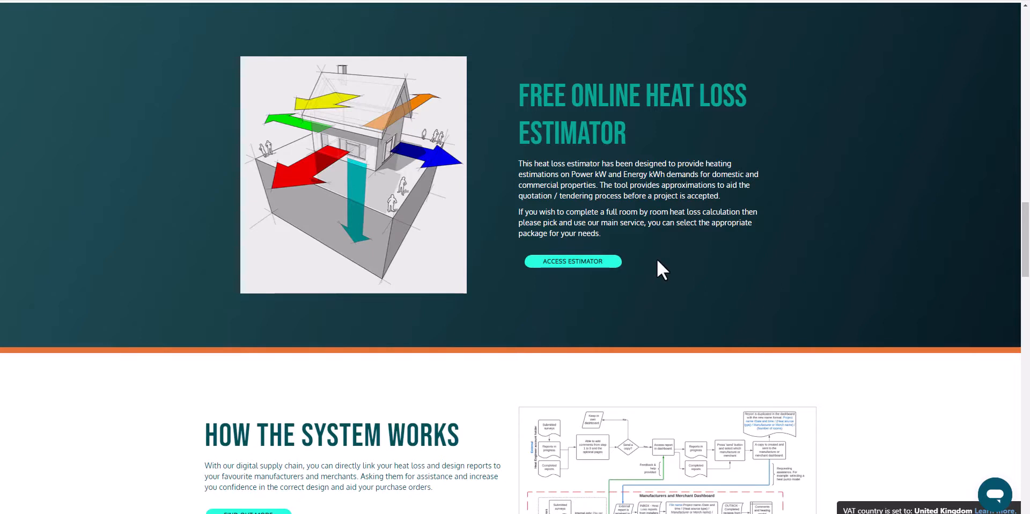
{"action": "mouse_move", "coordinate": [662, 263]}
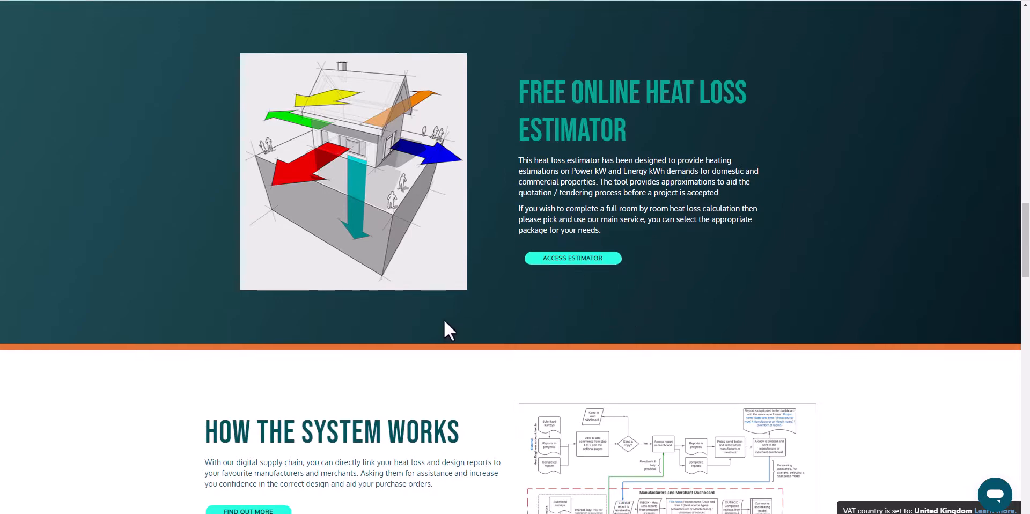
Scroll down to the Pricing and Plans section showing the four plan cards
{"action": "scroll", "scroll_direction": "down", "scroll_amount": 3}
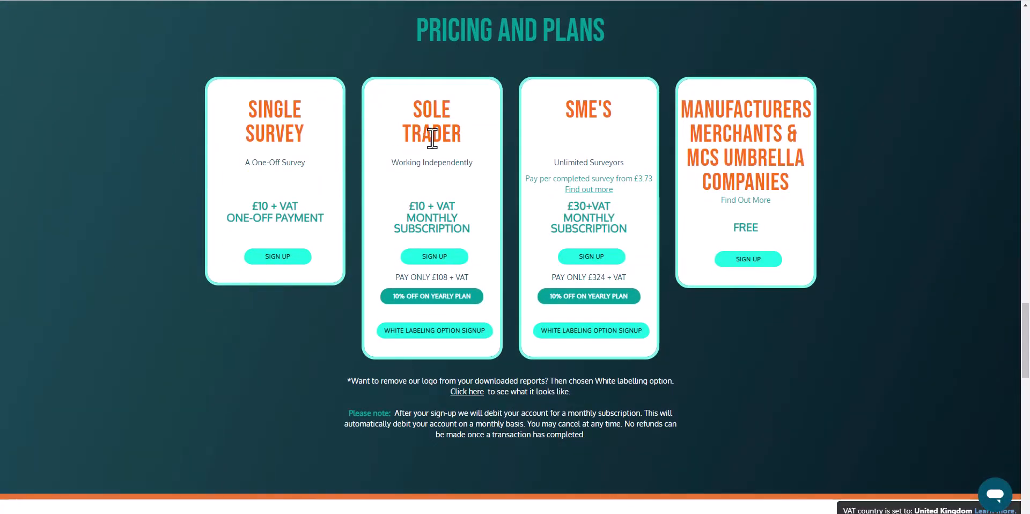
{"action": "mouse_move", "coordinate": [799, 220]}
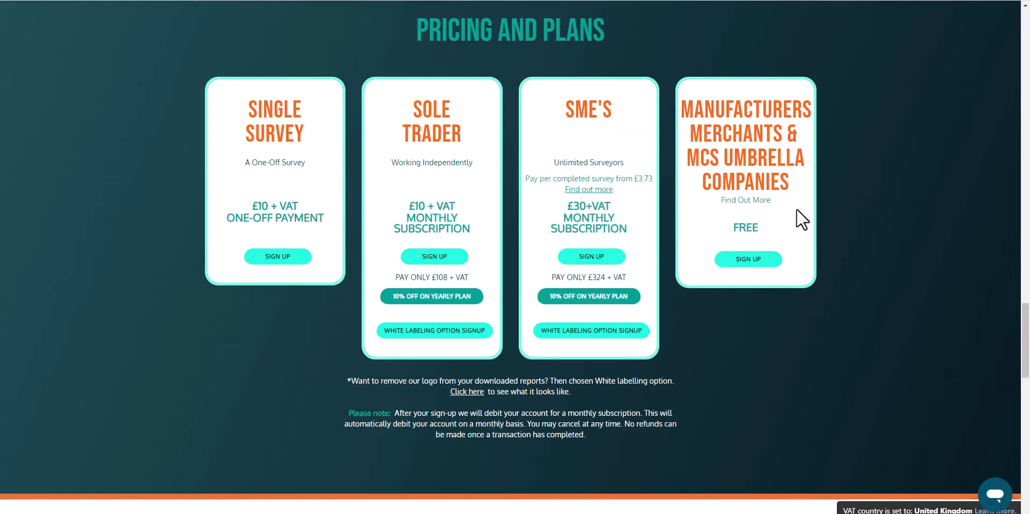
{"action": "mouse_move", "coordinate": [142, 195]}
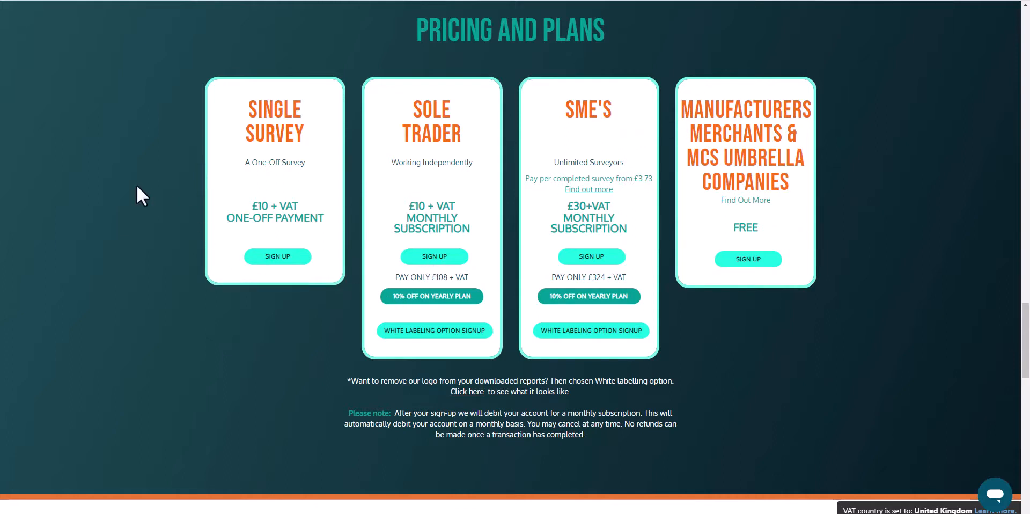
{"action": "scroll", "scroll_direction": "down", "scroll_amount": 3}
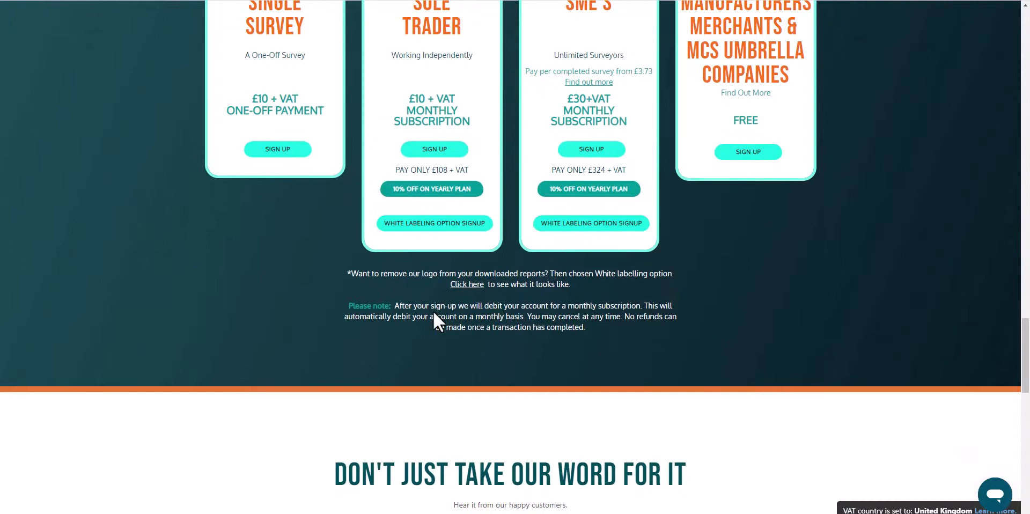
{"action": "mouse_move", "coordinate": [467, 284]}
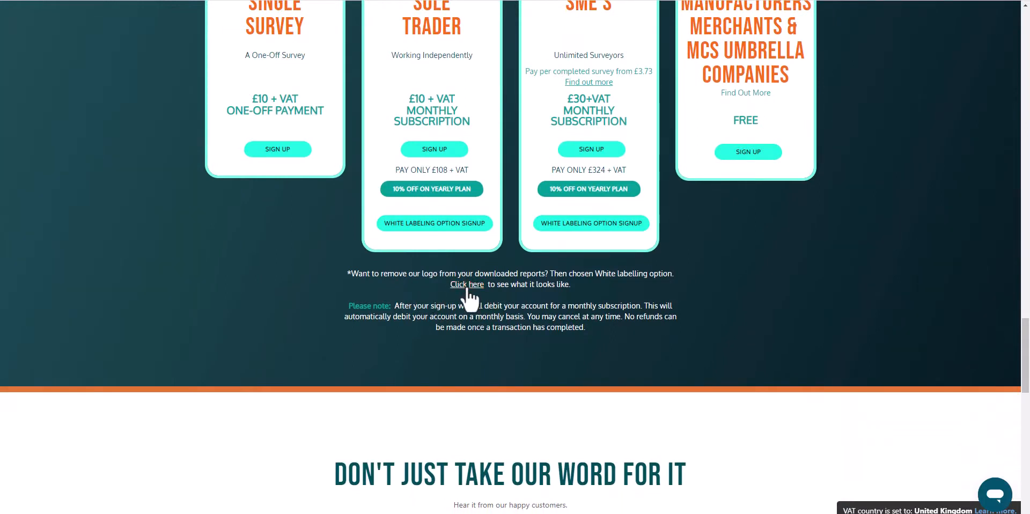
Open the sample white-labelled heat loss report and reach Appendix A Summary of Results on page 3
{"action": "left_click", "coordinate": [467, 284]}
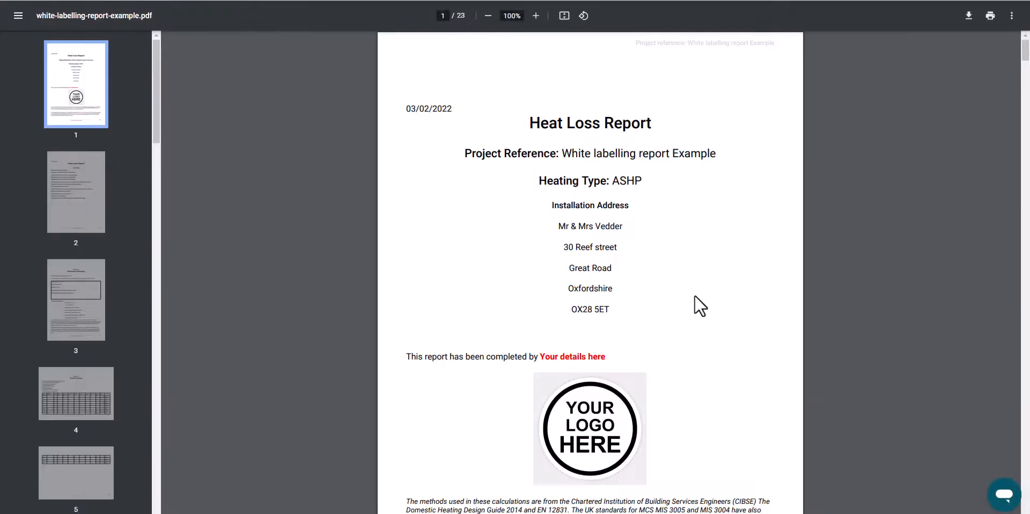
{"action": "mouse_move", "coordinate": [703, 339]}
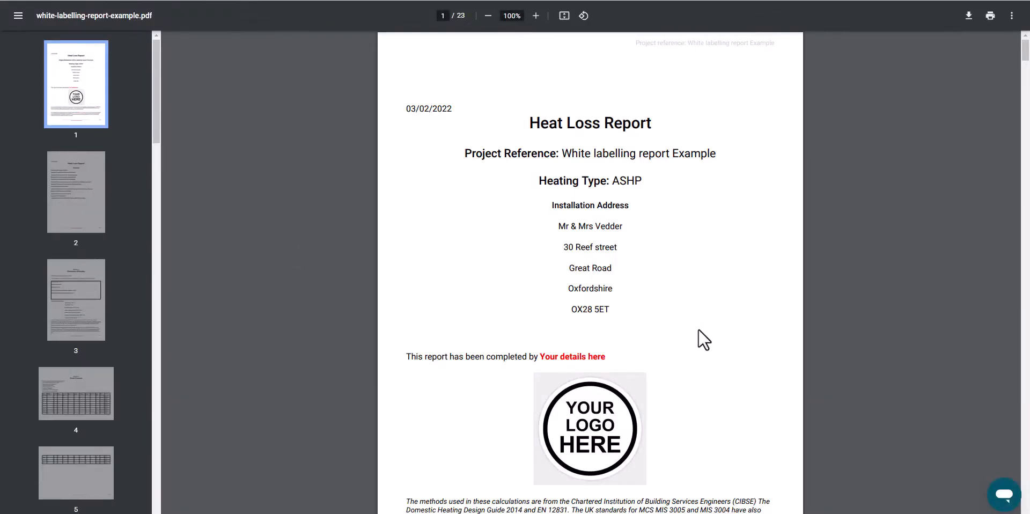
{"action": "mouse_move", "coordinate": [689, 272]}
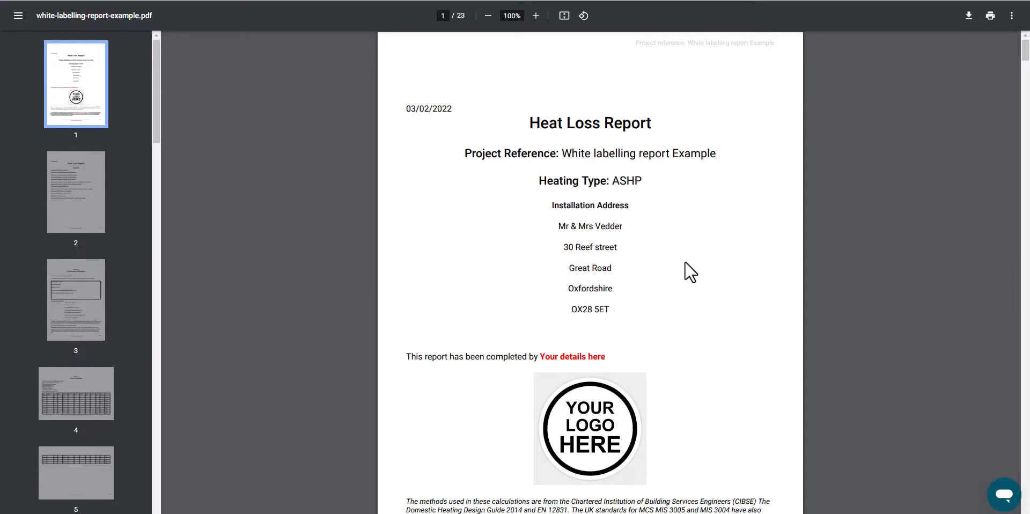
{"action": "scroll", "scroll_direction": "down", "scroll_amount": 3}
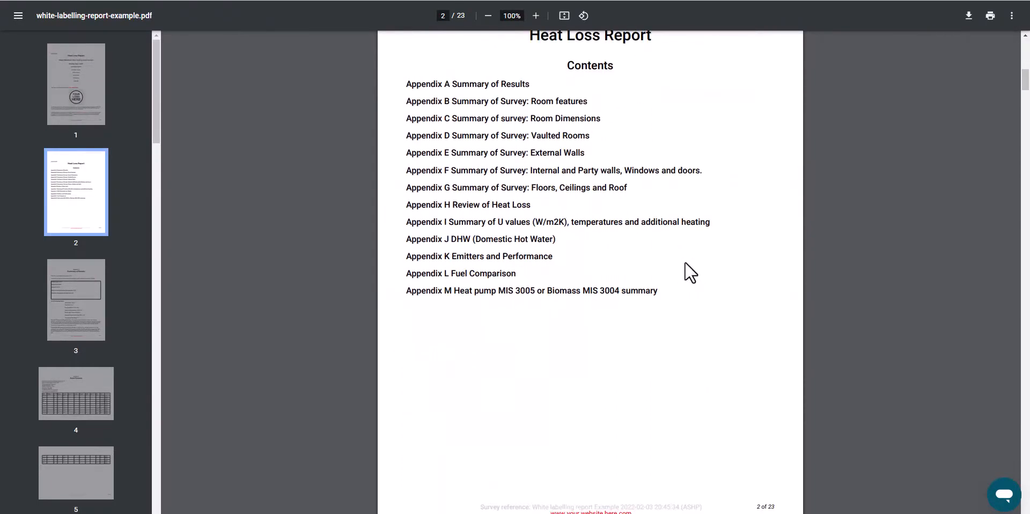
{"action": "scroll", "scroll_direction": "down", "scroll_amount": 3}
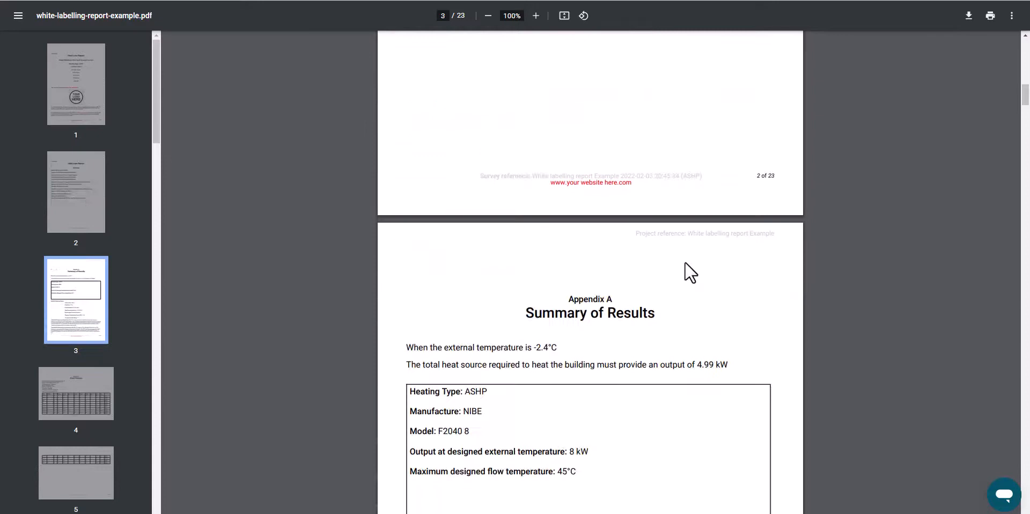
{"action": "scroll", "scroll_direction": "down", "scroll_amount": 3}
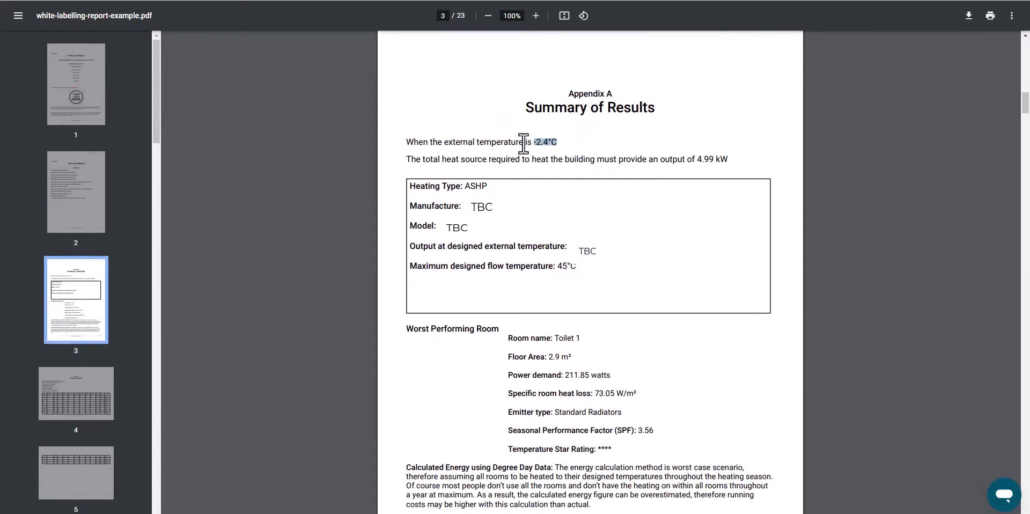
{"action": "left_click", "coordinate": [557, 164]}
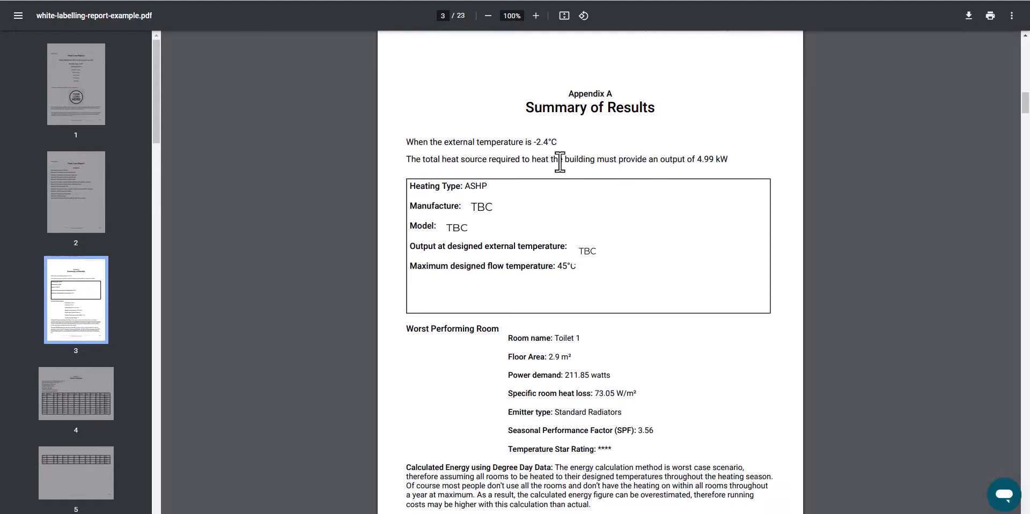
{"action": "mouse_move", "coordinate": [705, 223]}
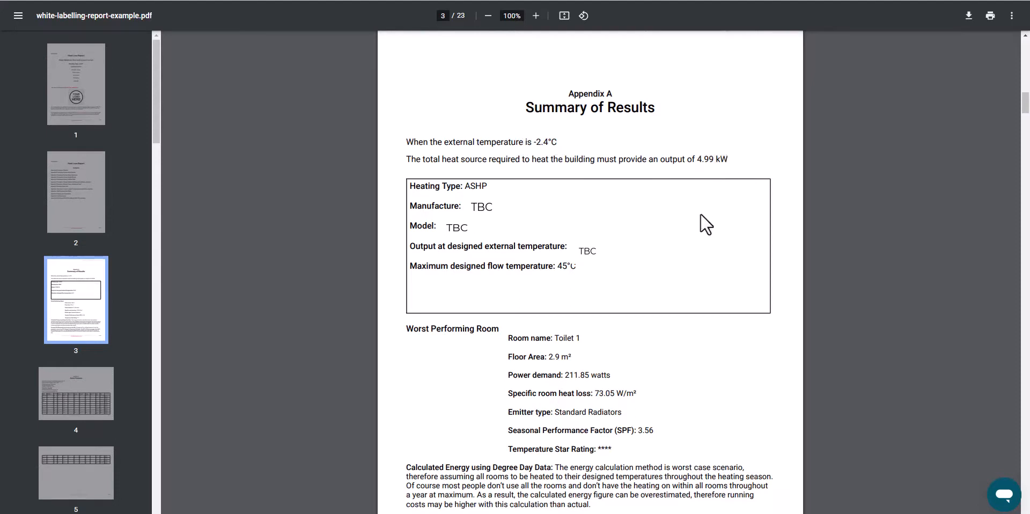
{"action": "mouse_move", "coordinate": [494, 187]}
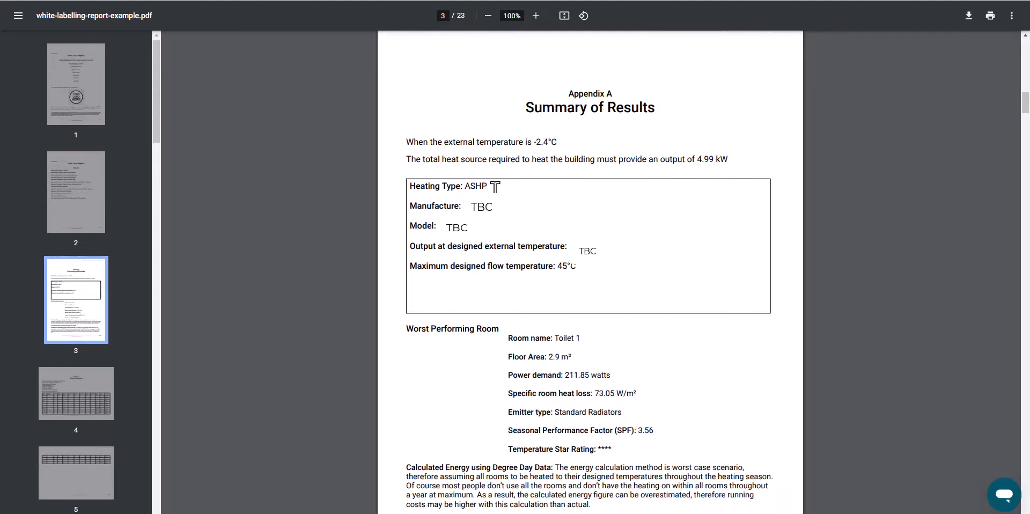
{"action": "mouse_move", "coordinate": [508, 199]}
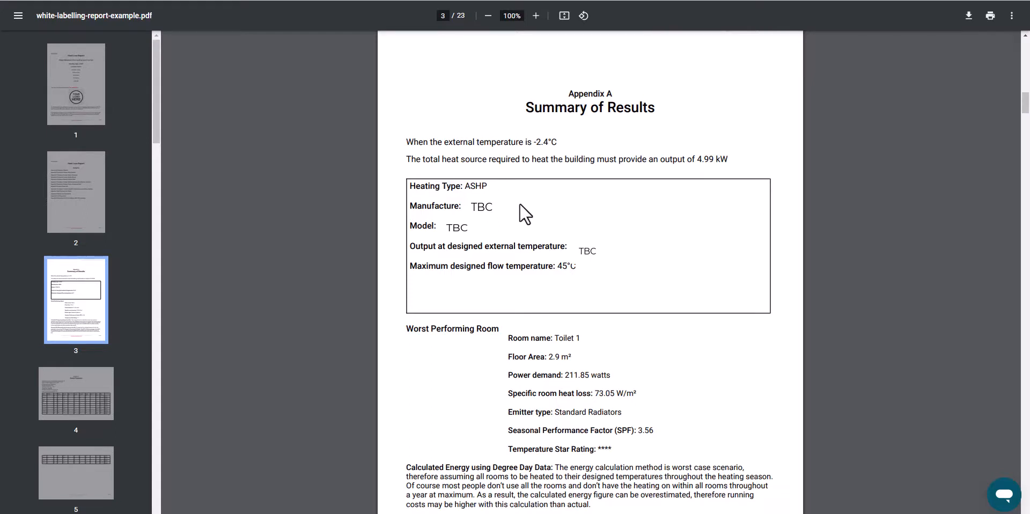
Scroll through the room features and wall tables to Appendix H Review of Heat Loss Part 1, page 12
{"action": "scroll", "scroll_direction": "down", "scroll_amount": 3}
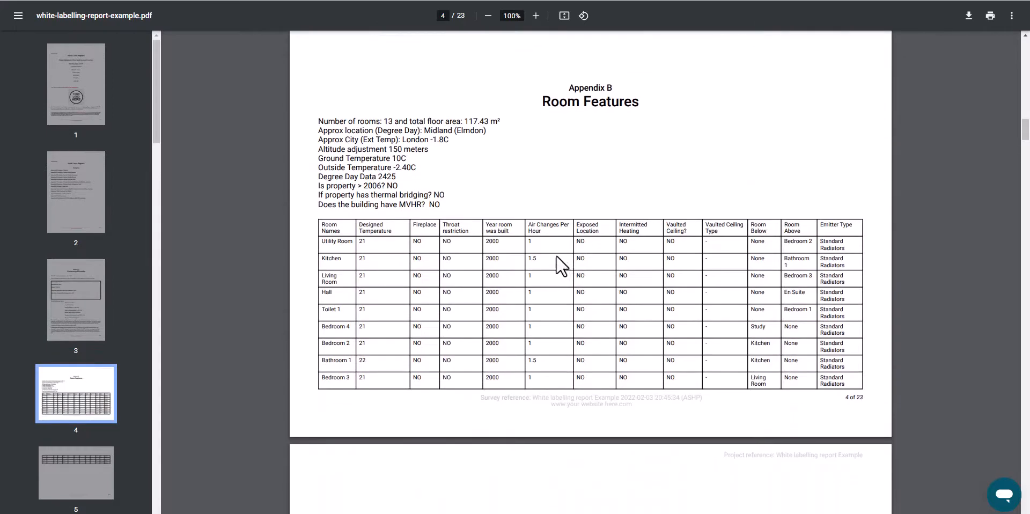
{"action": "scroll", "scroll_direction": "down", "scroll_amount": 3}
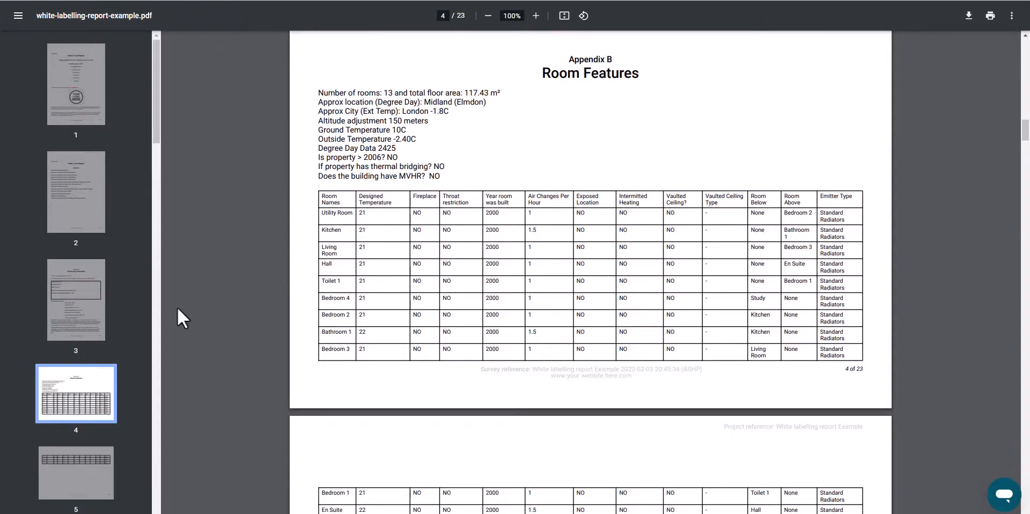
{"action": "mouse_move", "coordinate": [565, 198]}
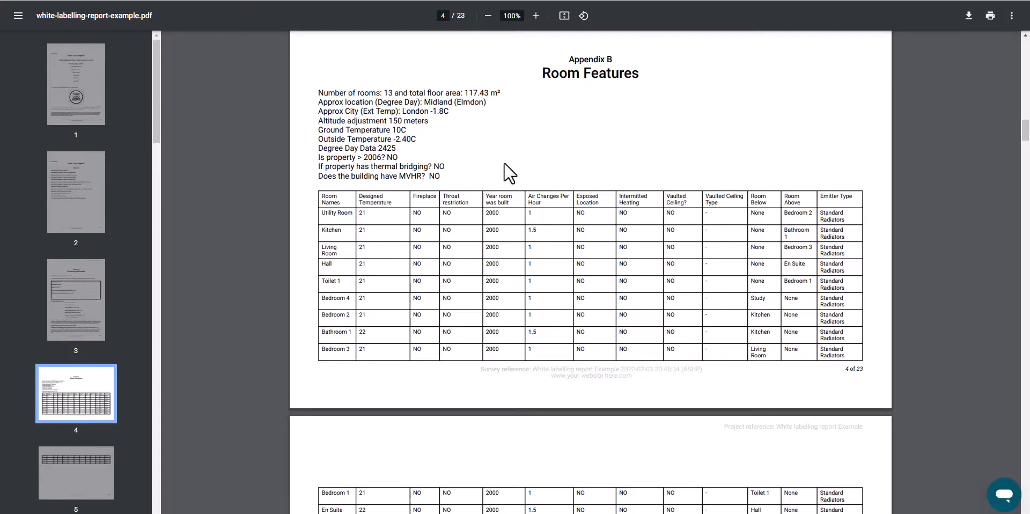
{"action": "mouse_move", "coordinate": [612, 189]}
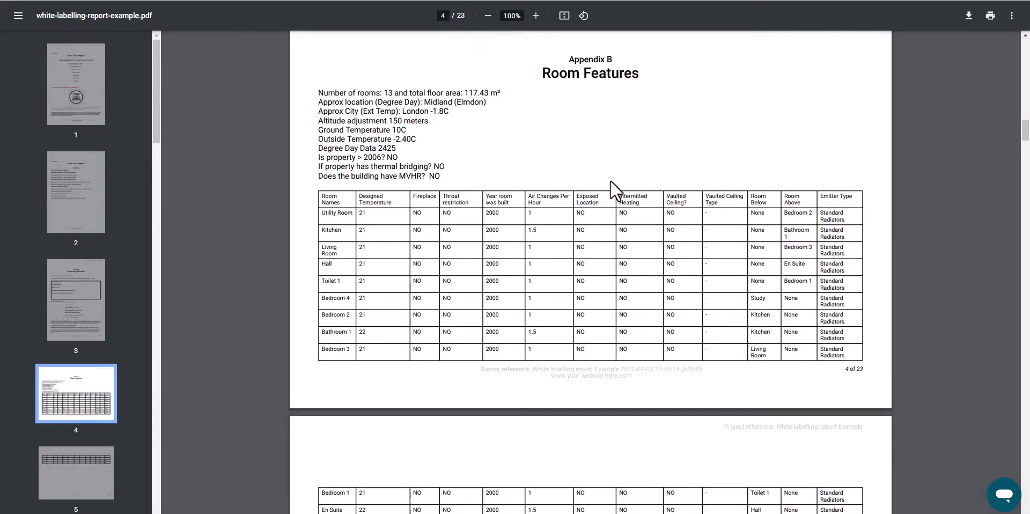
{"action": "mouse_move", "coordinate": [567, 148]}
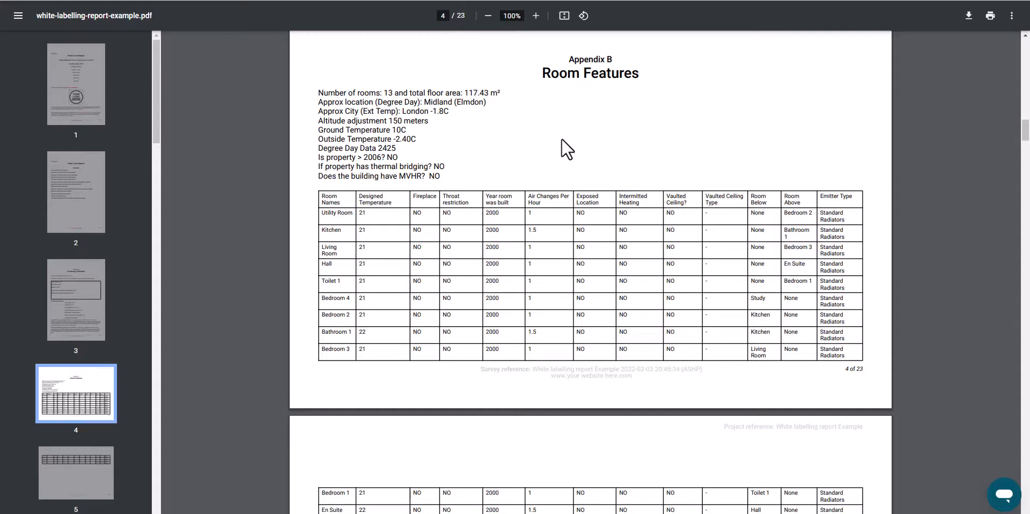
{"action": "mouse_move", "coordinate": [558, 150]}
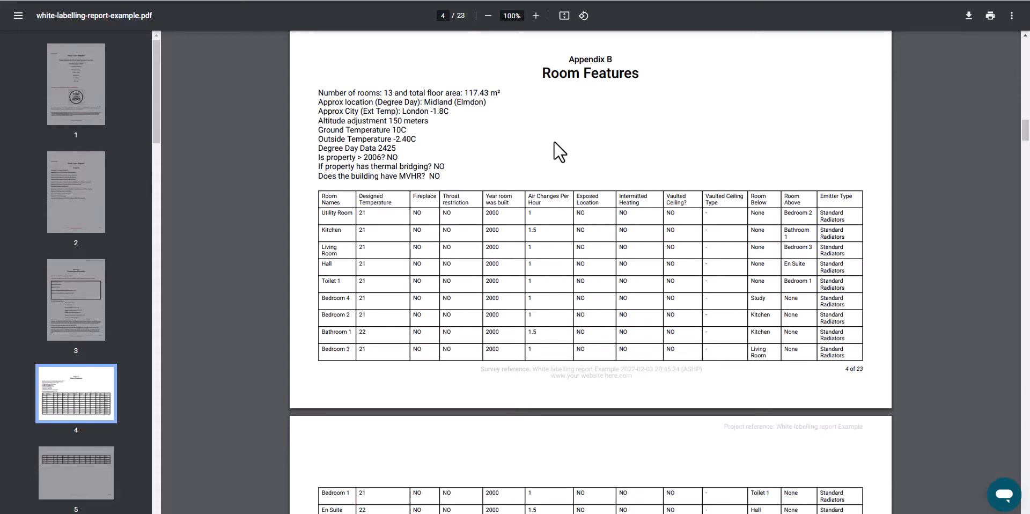
{"action": "mouse_move", "coordinate": [547, 169]}
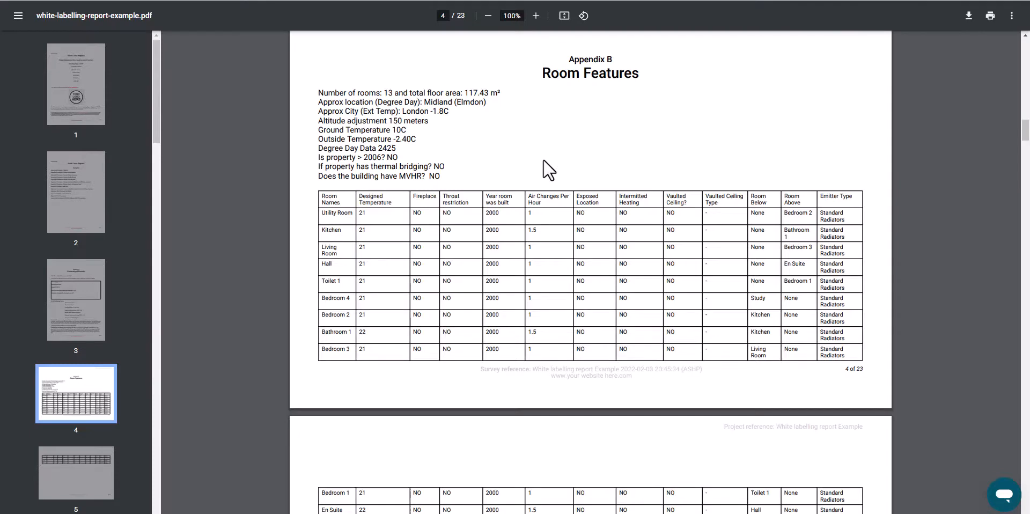
{"action": "scroll", "scroll_direction": "down", "scroll_amount": 3}
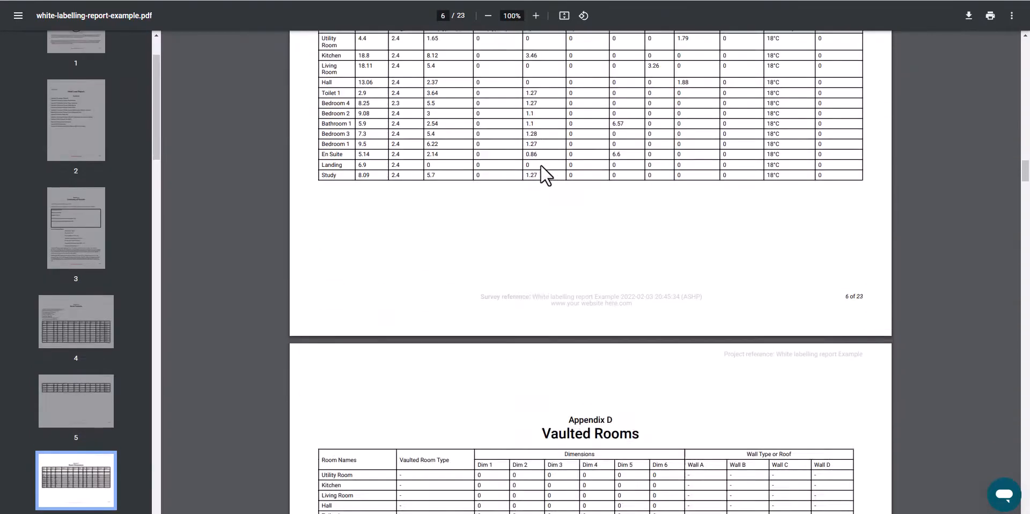
{"action": "scroll", "scroll_direction": "down", "scroll_amount": 3}
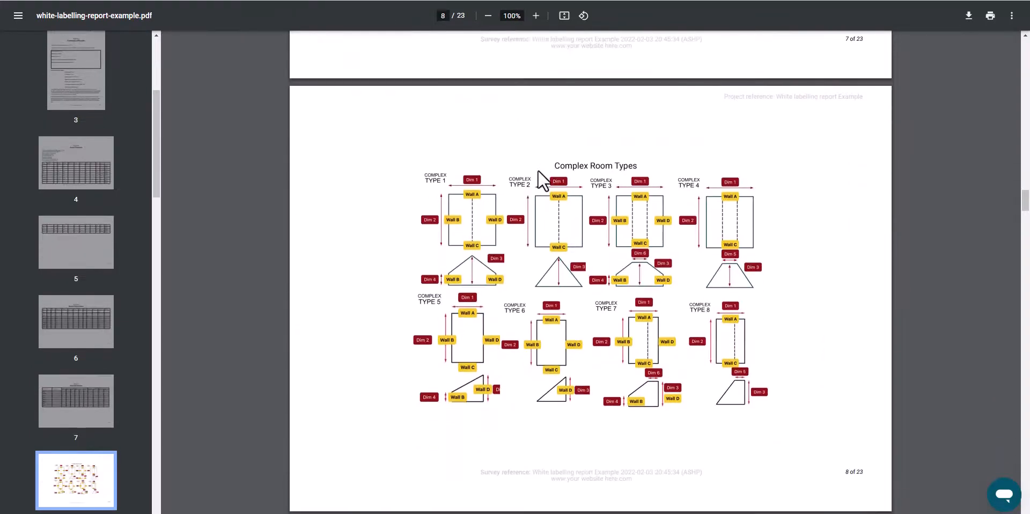
{"action": "scroll", "scroll_direction": "down", "scroll_amount": 3}
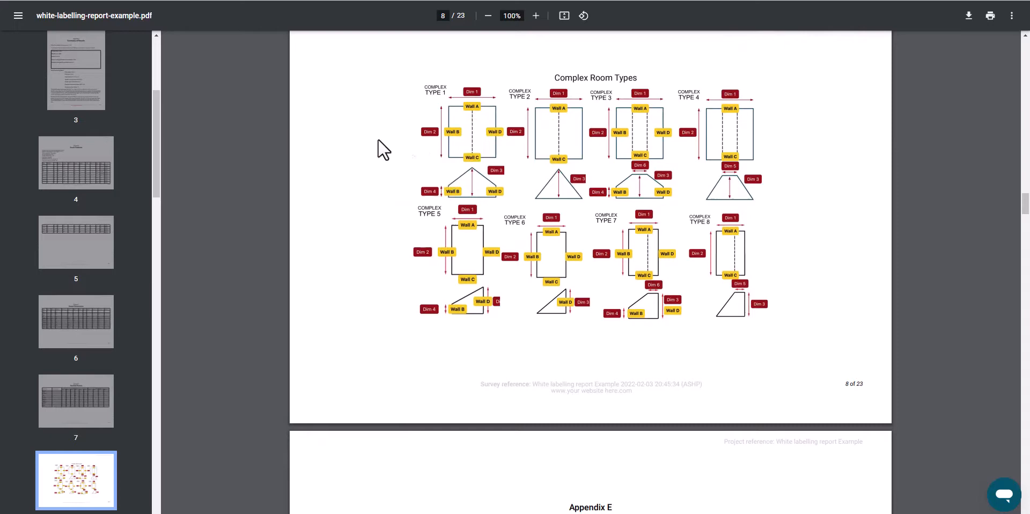
{"action": "mouse_move", "coordinate": [380, 171]}
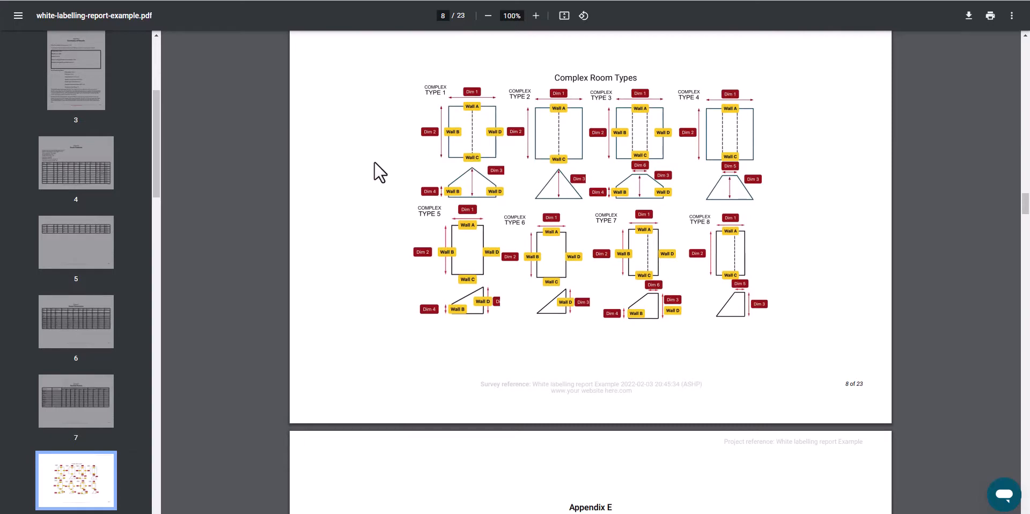
{"action": "scroll", "scroll_direction": "down", "scroll_amount": 3}
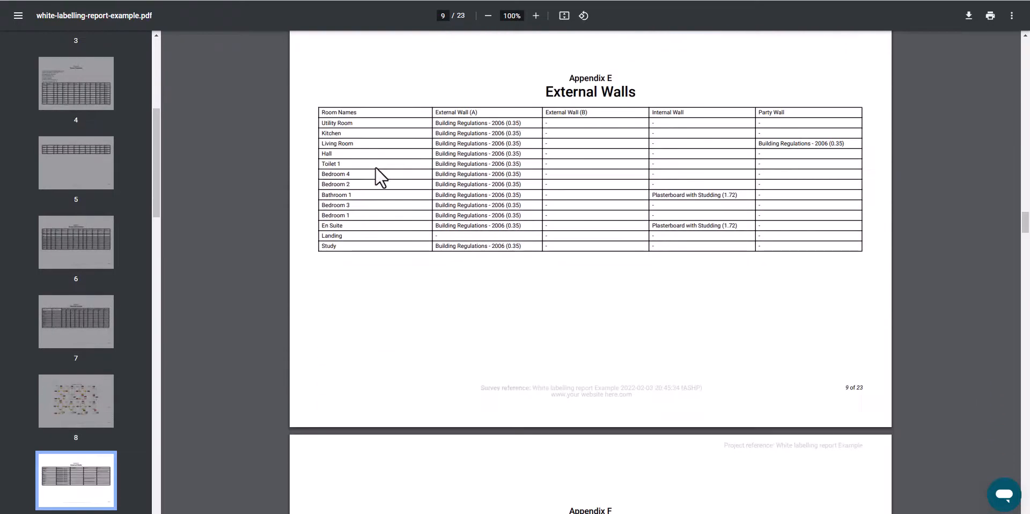
{"action": "scroll", "scroll_direction": "down", "scroll_amount": 3}
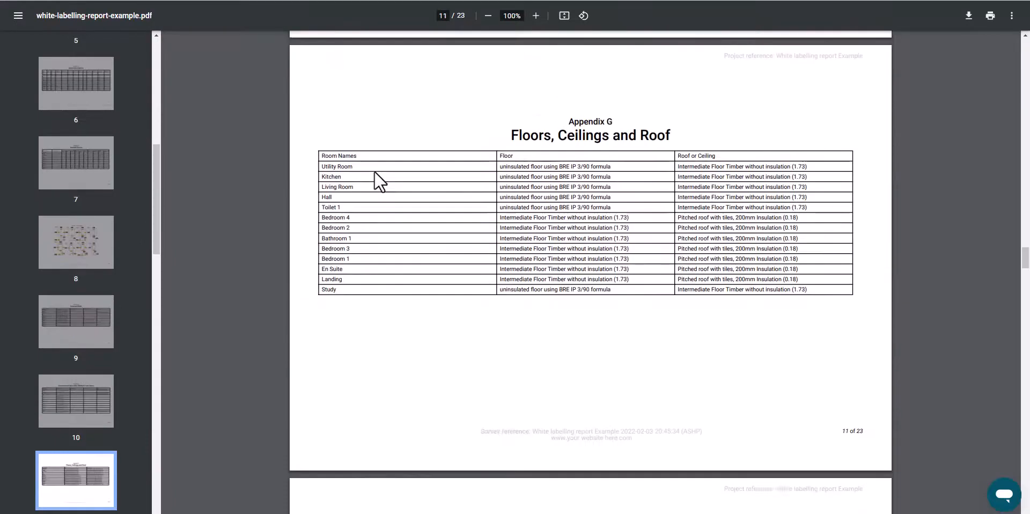
{"action": "scroll", "scroll_direction": "down", "scroll_amount": 3}
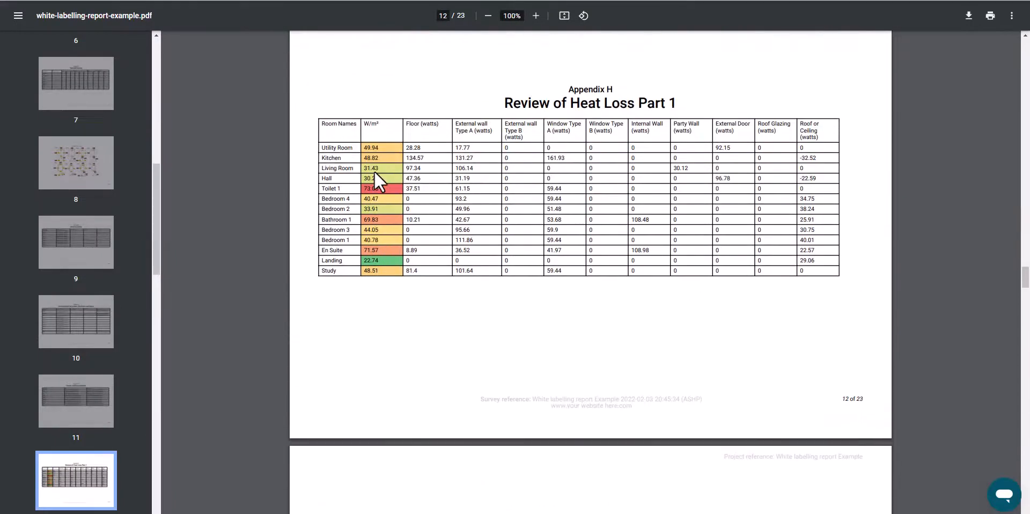
{"action": "mouse_move", "coordinate": [420, 177]}
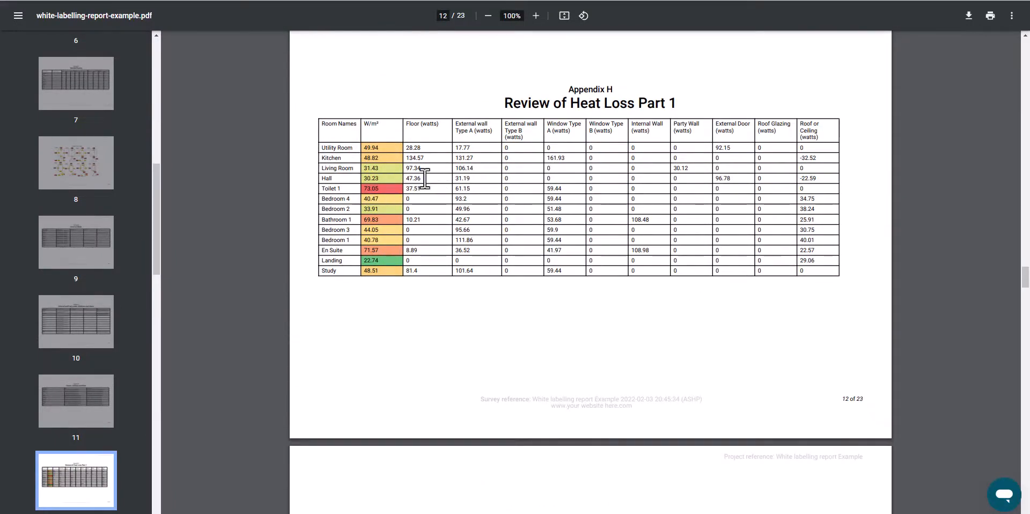
{"action": "mouse_move", "coordinate": [384, 150]}
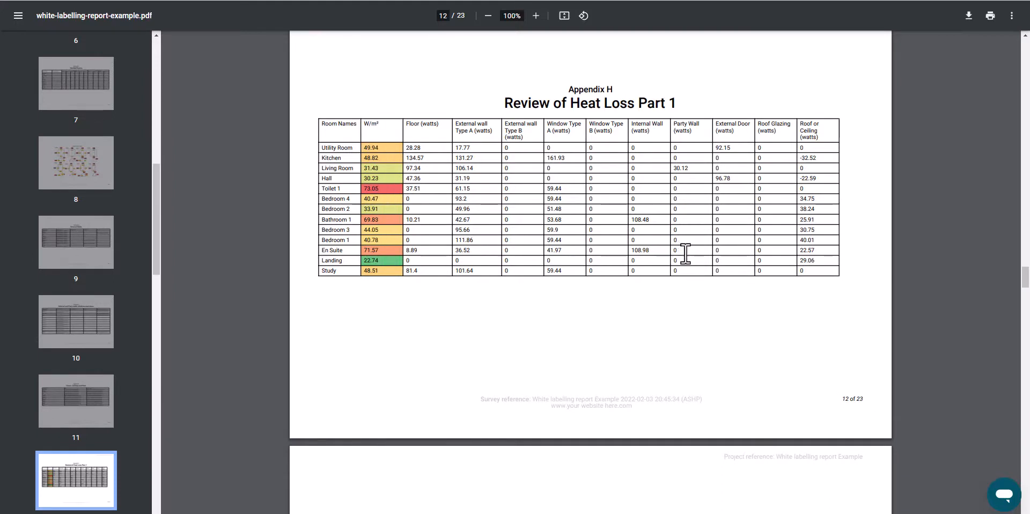
{"action": "mouse_move", "coordinate": [701, 313]}
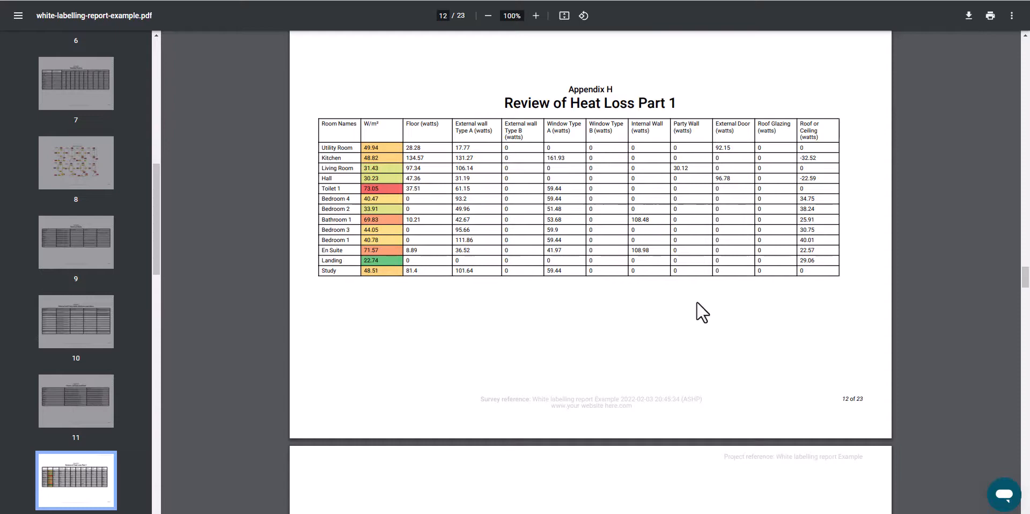
Scroll past the heat loss review pages to Appendix K Emitters and Performance on page 17
{"action": "scroll", "scroll_direction": "down", "scroll_amount": 3}
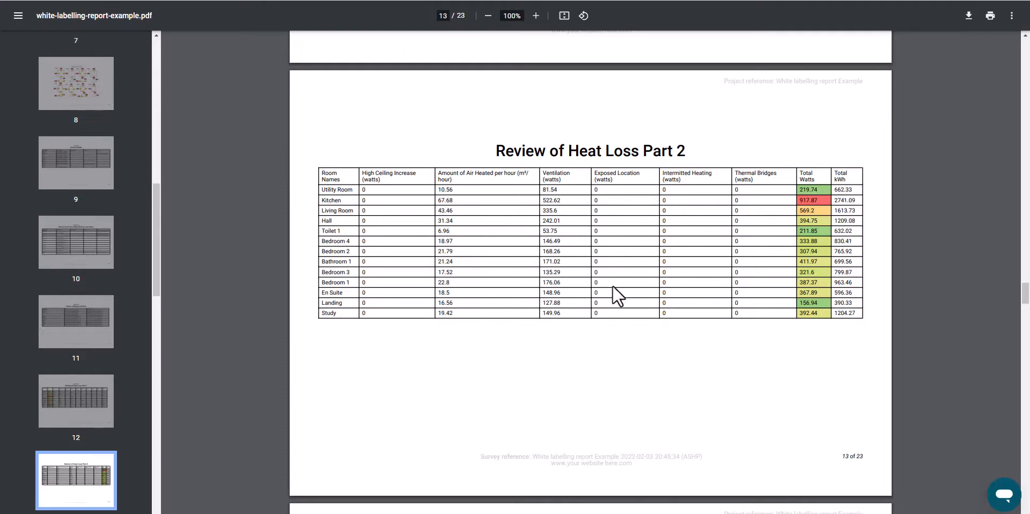
{"action": "scroll", "scroll_direction": "down", "scroll_amount": 3}
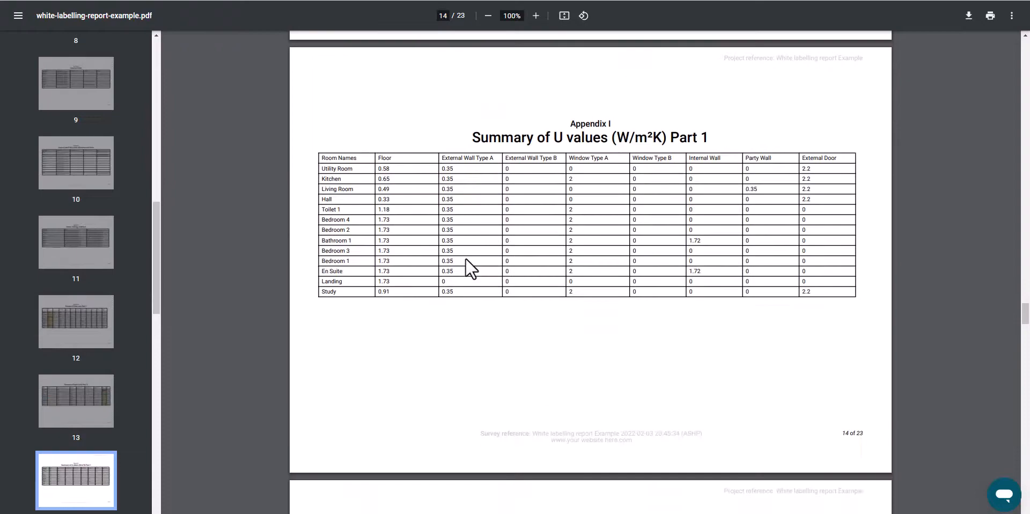
{"action": "scroll", "scroll_direction": "down", "scroll_amount": 3}
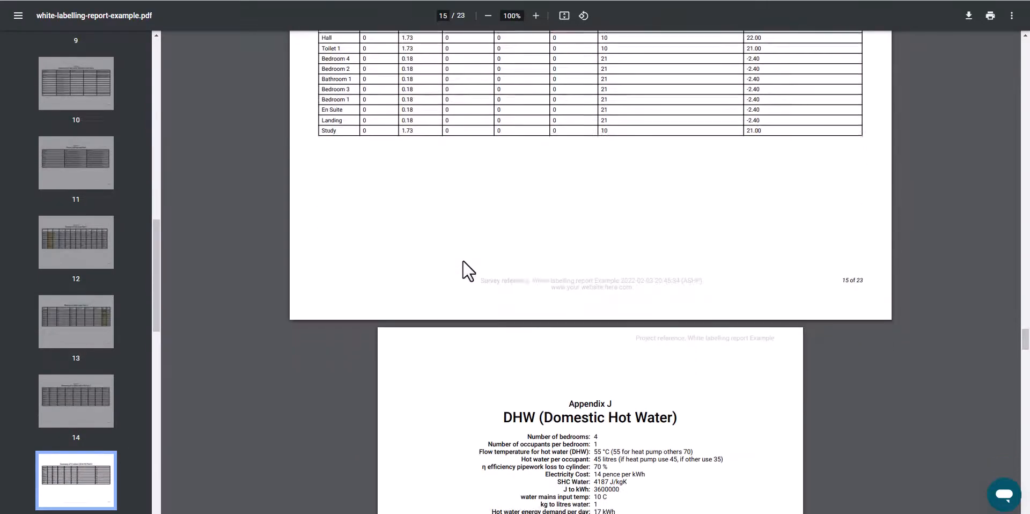
{"action": "scroll", "scroll_direction": "down", "scroll_amount": 3}
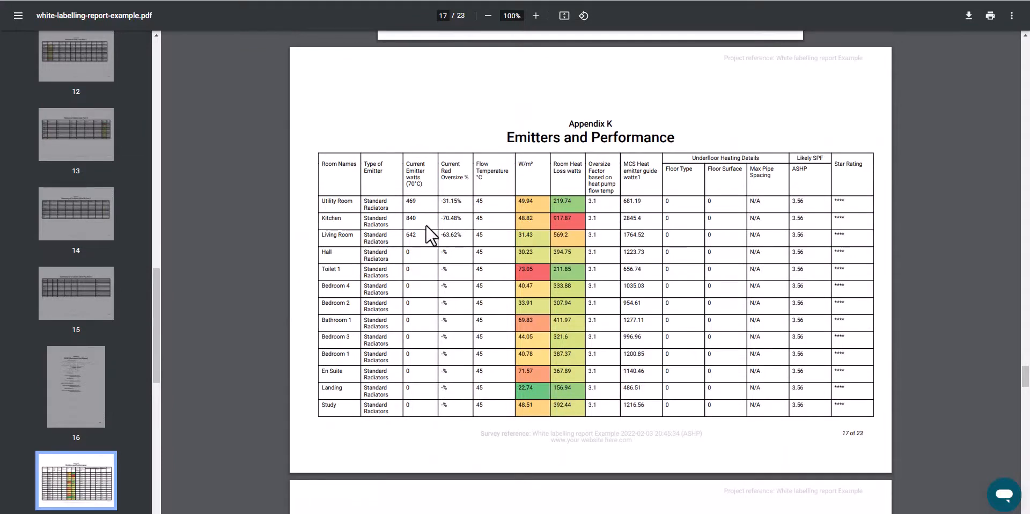
Scroll past the Emitters and Performance table to Appendix L Current Radiators on page 18
{"action": "scroll", "scroll_direction": "down", "scroll_amount": 3}
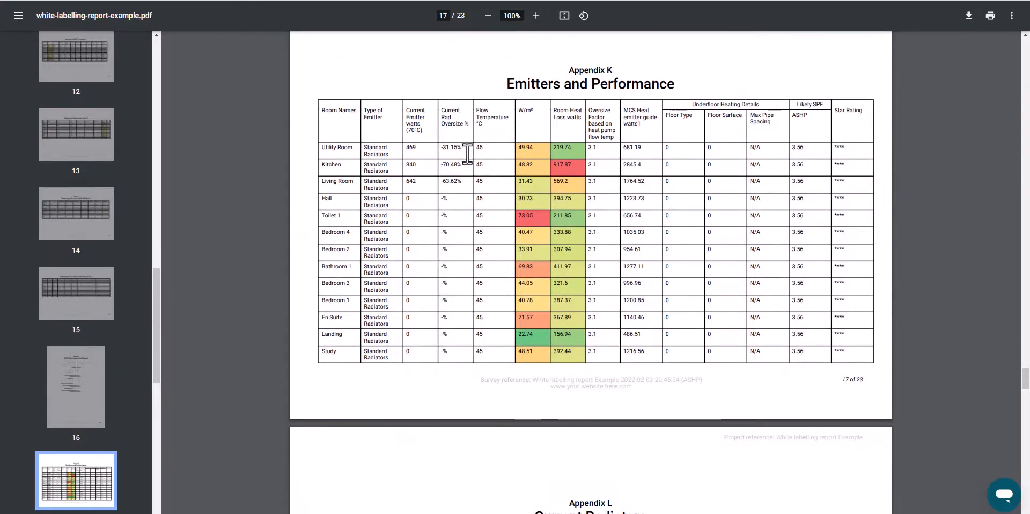
{"action": "mouse_move", "coordinate": [860, 294]}
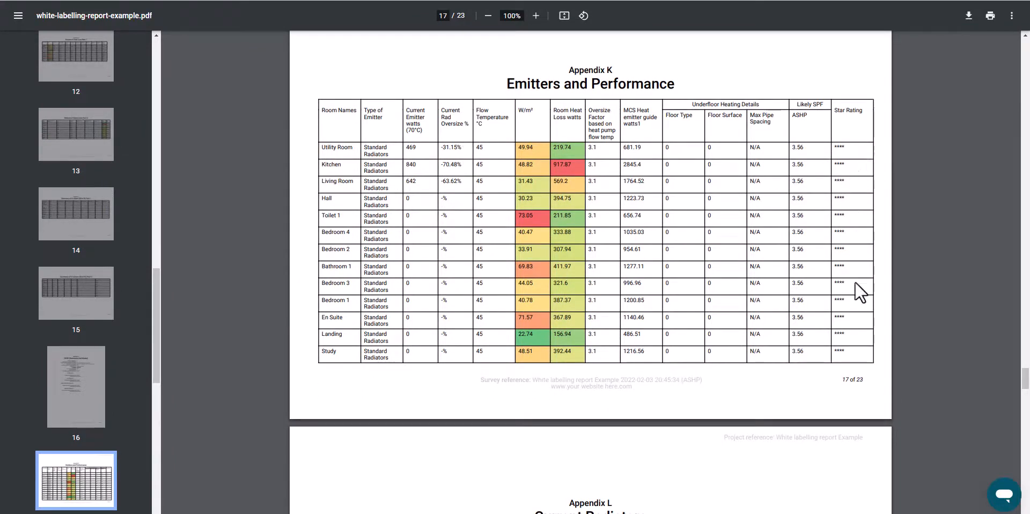
{"action": "mouse_move", "coordinate": [808, 166]}
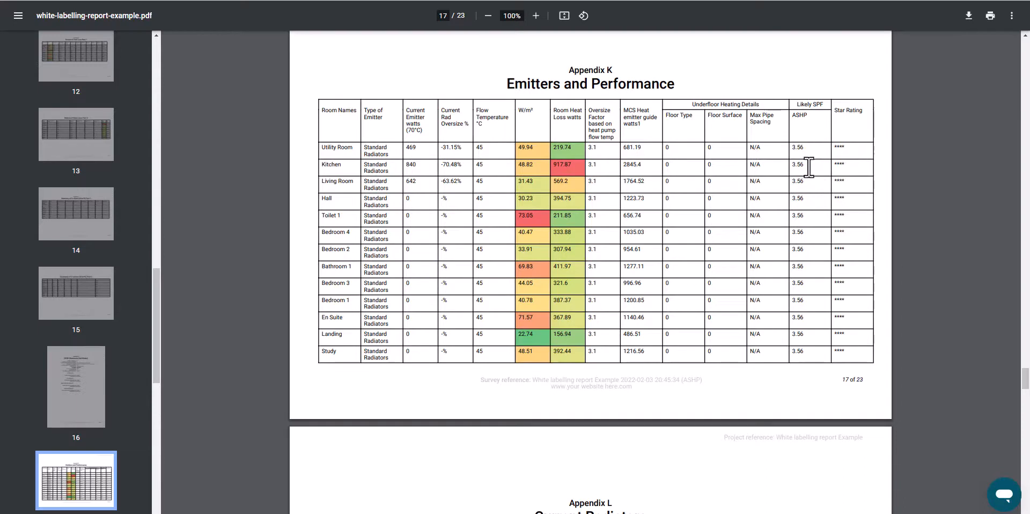
{"action": "mouse_move", "coordinate": [453, 214]}
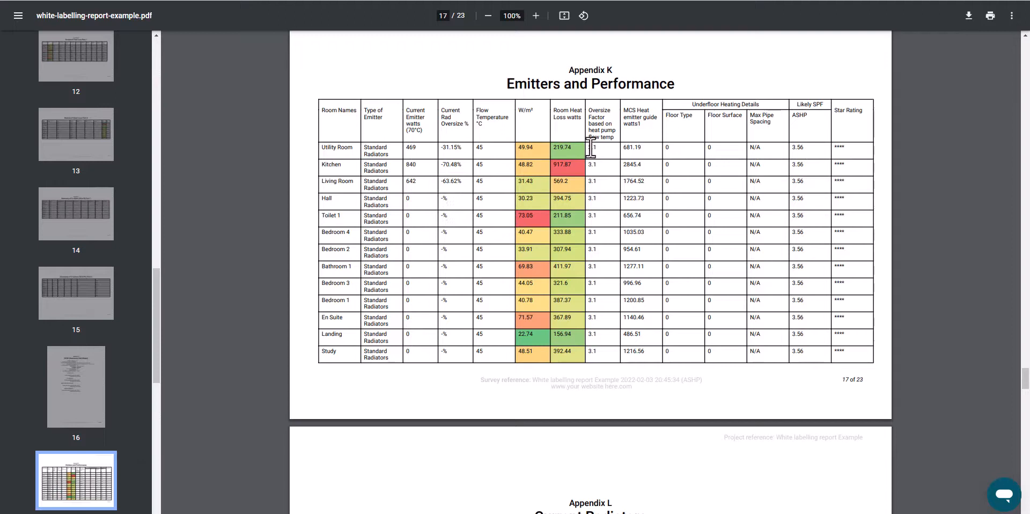
{"action": "mouse_move", "coordinate": [544, 226]}
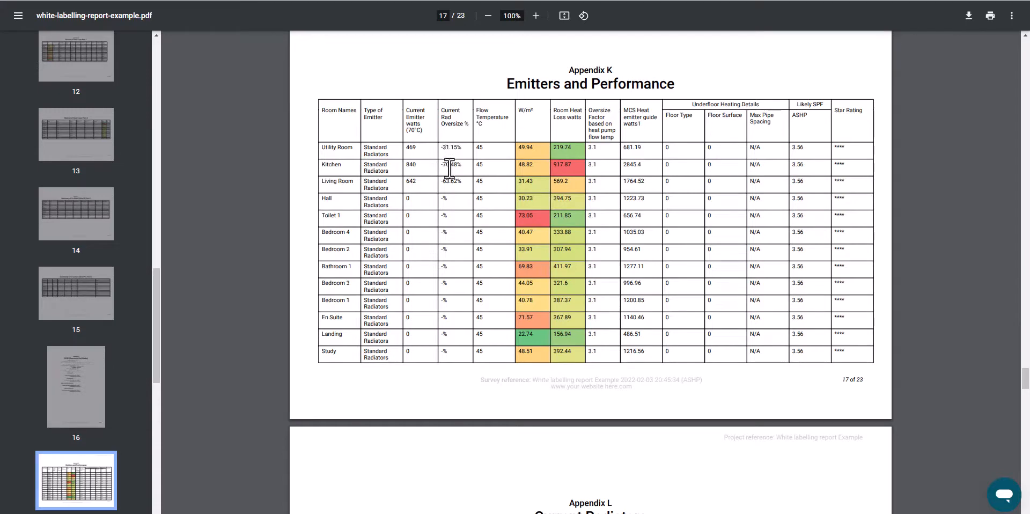
{"action": "mouse_move", "coordinate": [440, 195]}
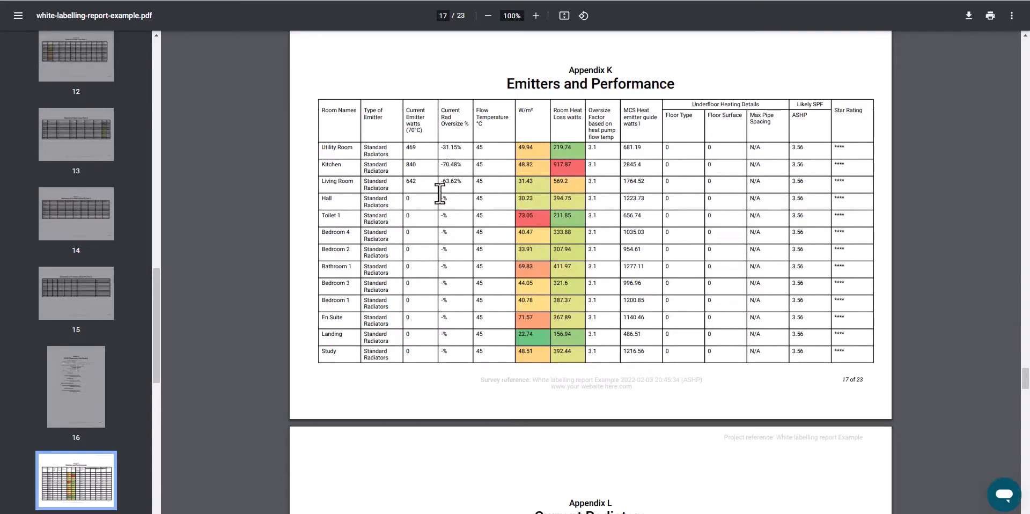
{"action": "scroll", "scroll_direction": "down", "scroll_amount": 3}
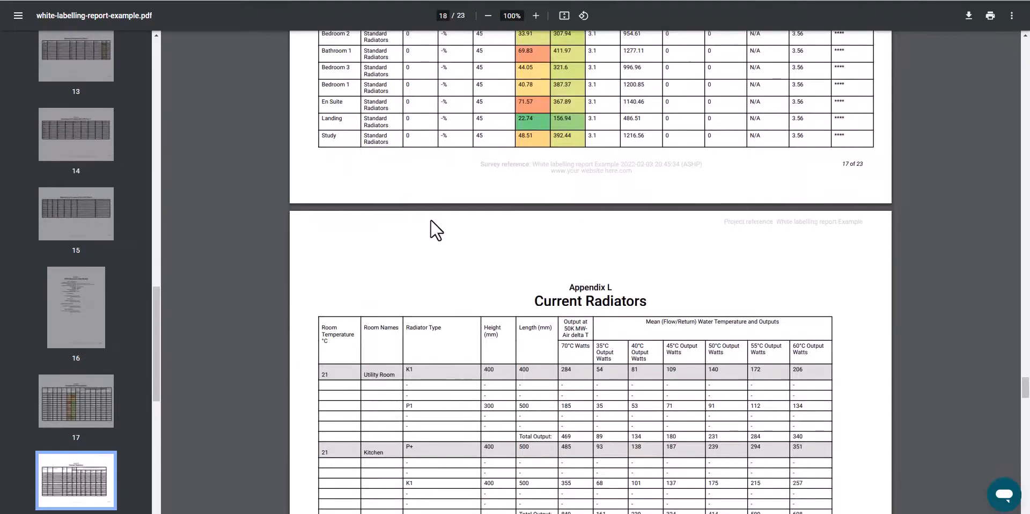
Scroll through Fuel Comparison and heat pump pages to Appendix O New Radiators on page 22
{"action": "scroll", "scroll_direction": "down", "scroll_amount": 3}
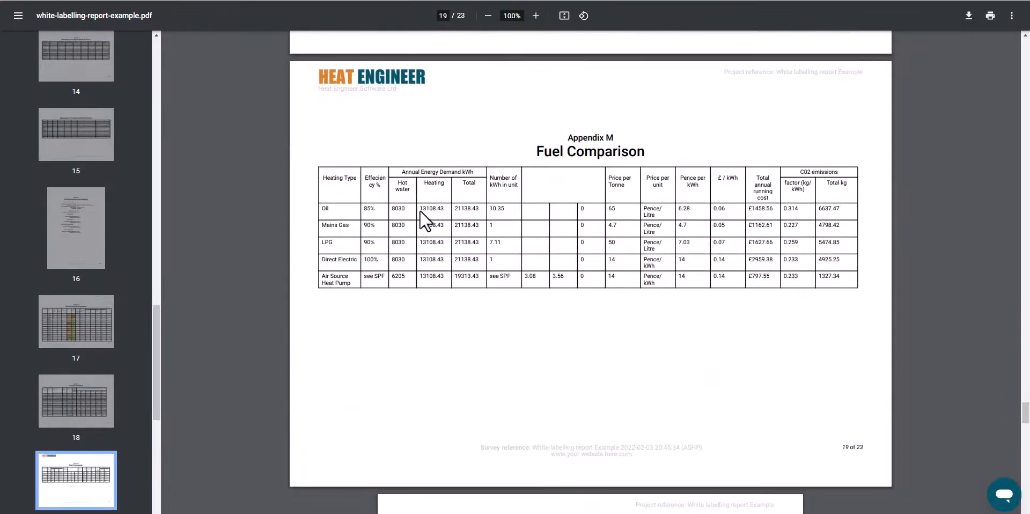
{"action": "scroll", "scroll_direction": "down", "scroll_amount": 3}
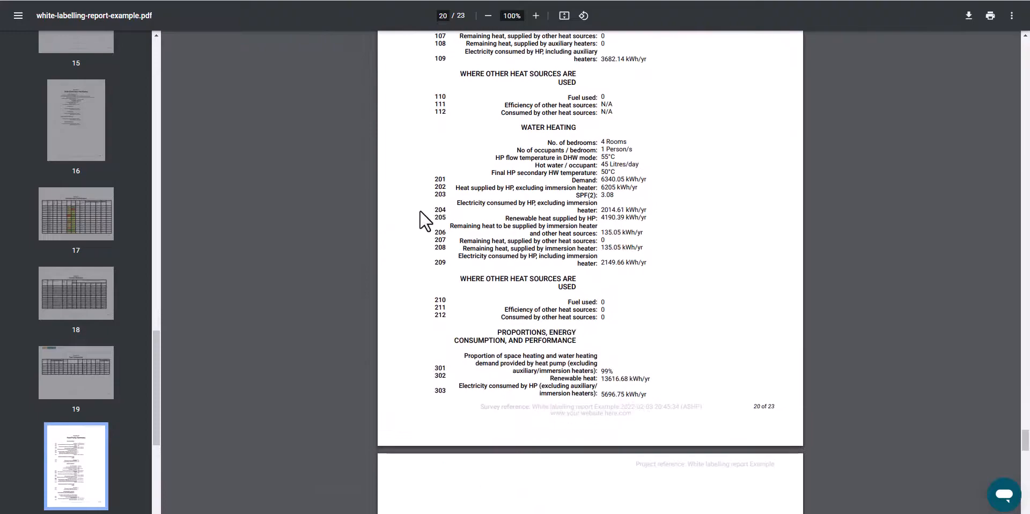
{"action": "scroll", "scroll_direction": "down", "scroll_amount": 3}
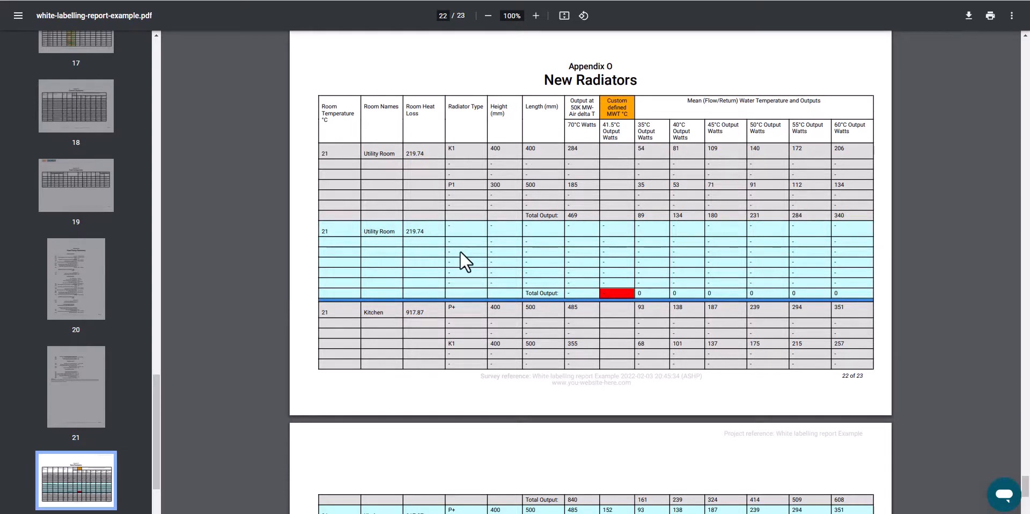
{"action": "mouse_move", "coordinate": [598, 203]}
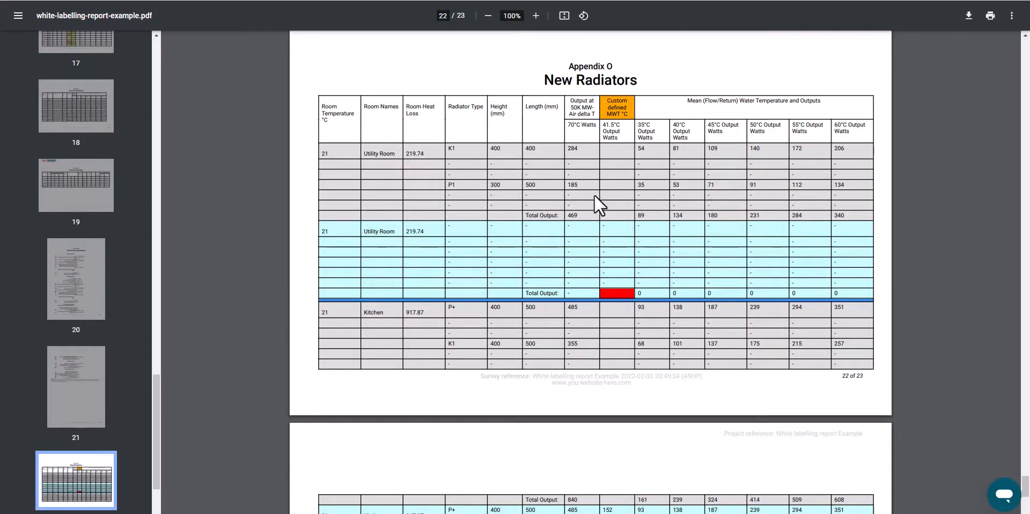
{"action": "mouse_move", "coordinate": [568, 262]}
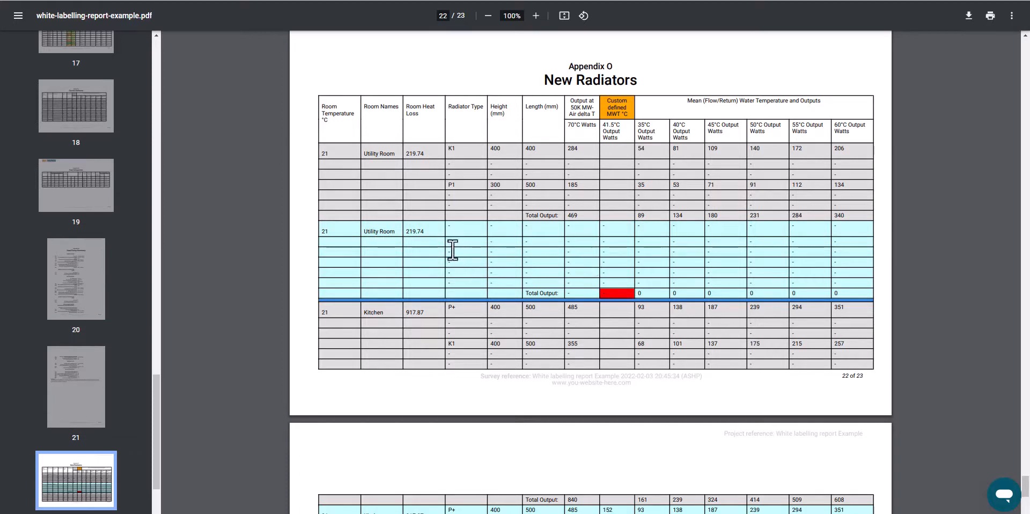
{"action": "mouse_move", "coordinate": [591, 275]}
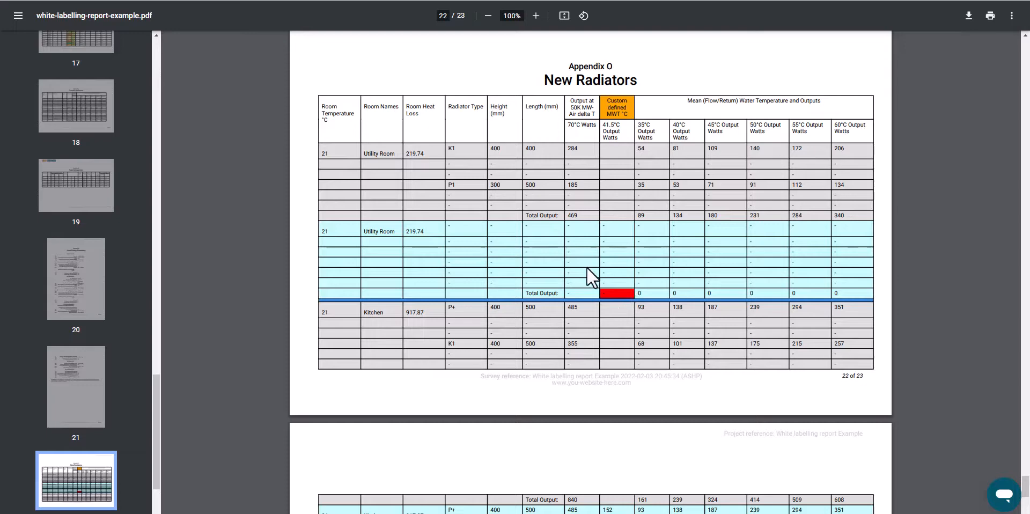
Scroll to the final page 23, continuing the New Radiators table from Kitchen to Bedroom 2
{"action": "scroll", "scroll_direction": "down", "scroll_amount": 3}
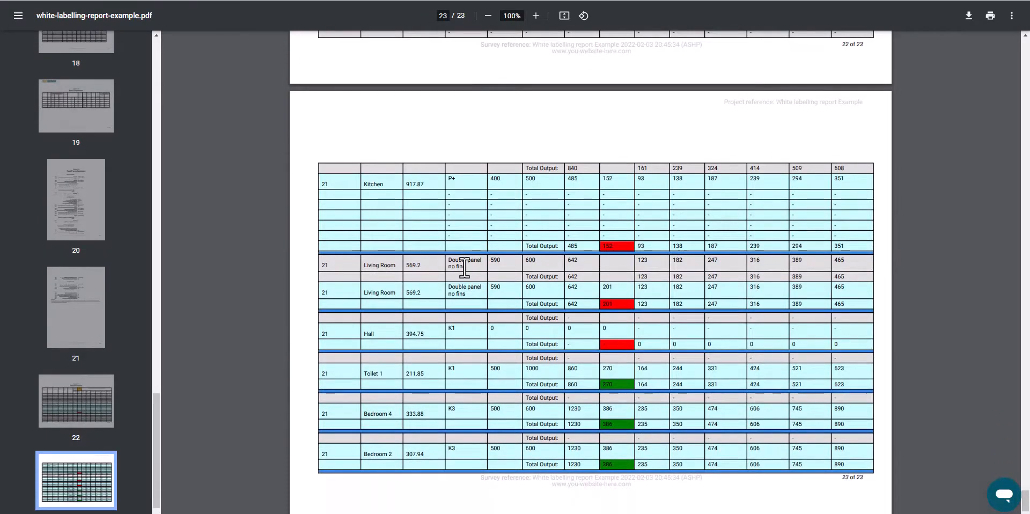
{"action": "mouse_move", "coordinate": [519, 258]}
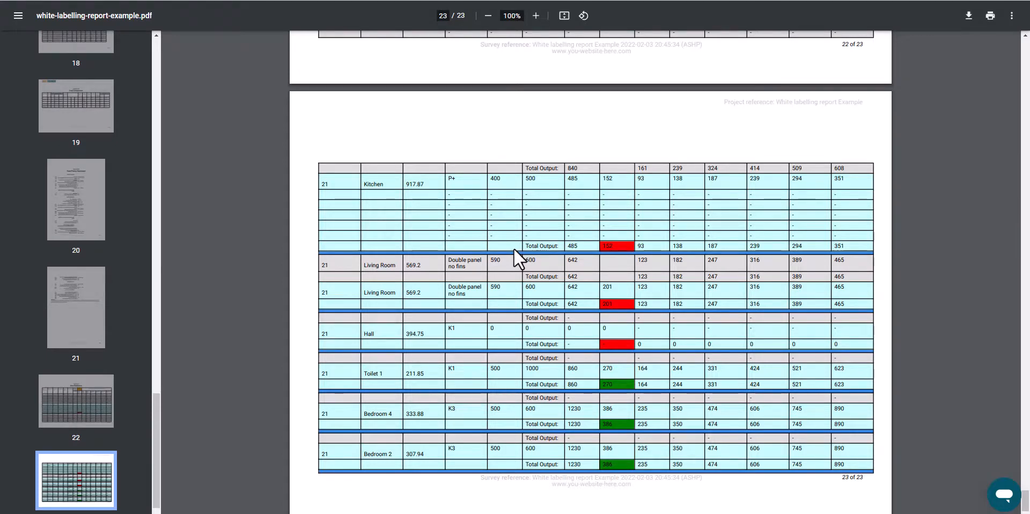
{"action": "mouse_move", "coordinate": [560, 420]}
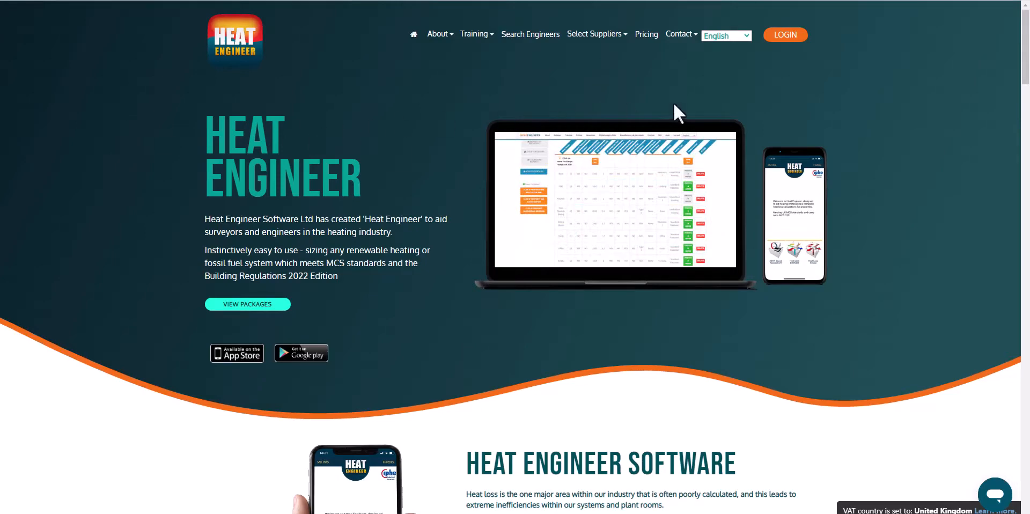
{"action": "mouse_move", "coordinate": [794, 79]}
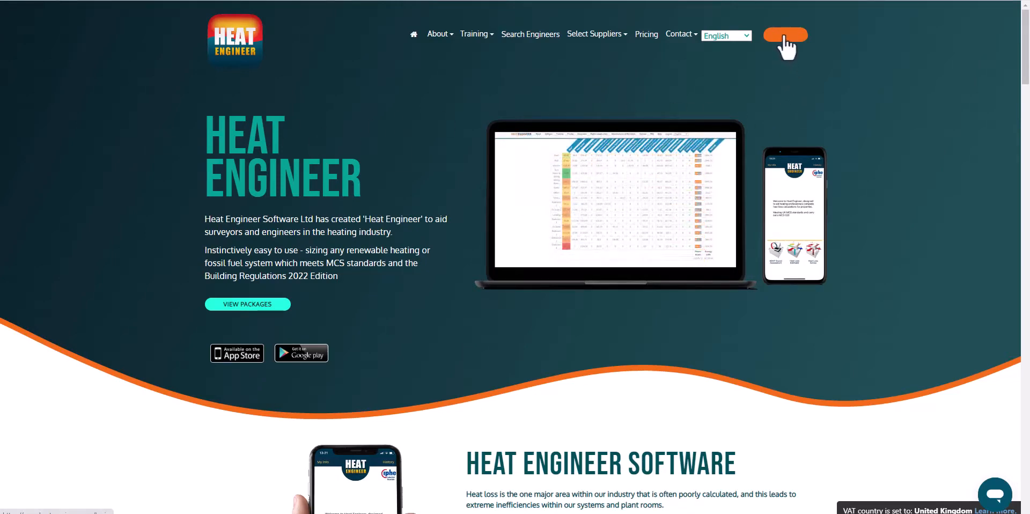
Open the Heat Engineer login page with its Email and Password fields
{"action": "left_click", "coordinate": [784, 35]}
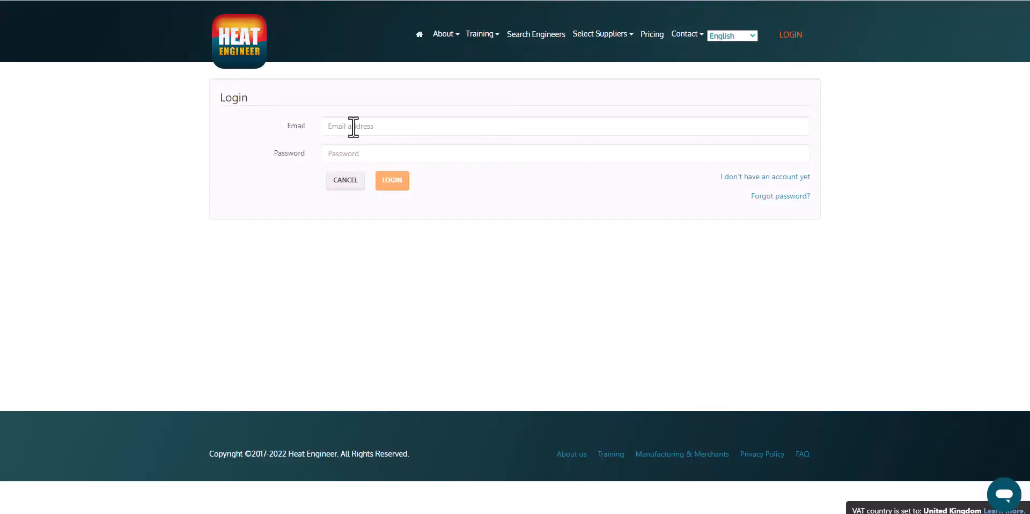
{"action": "mouse_move", "coordinate": [130, 124]}
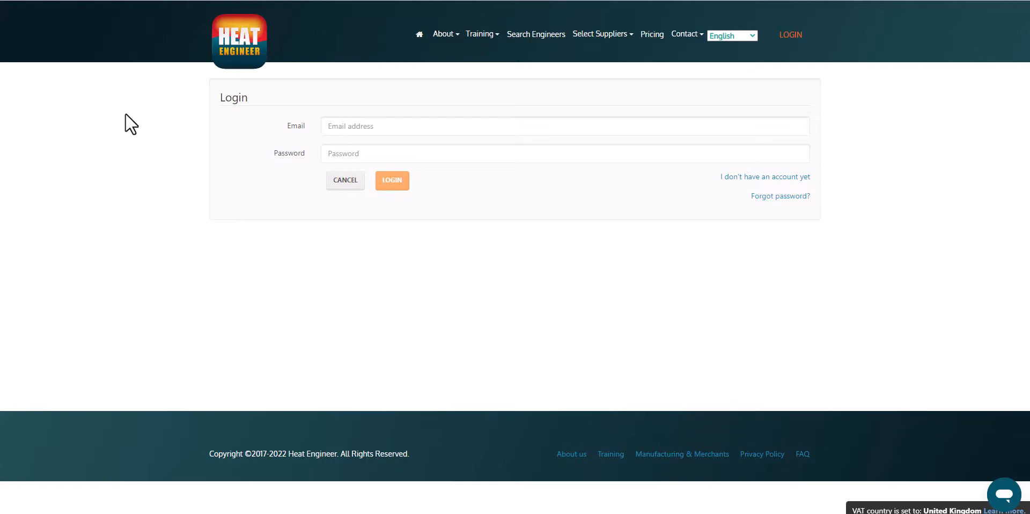